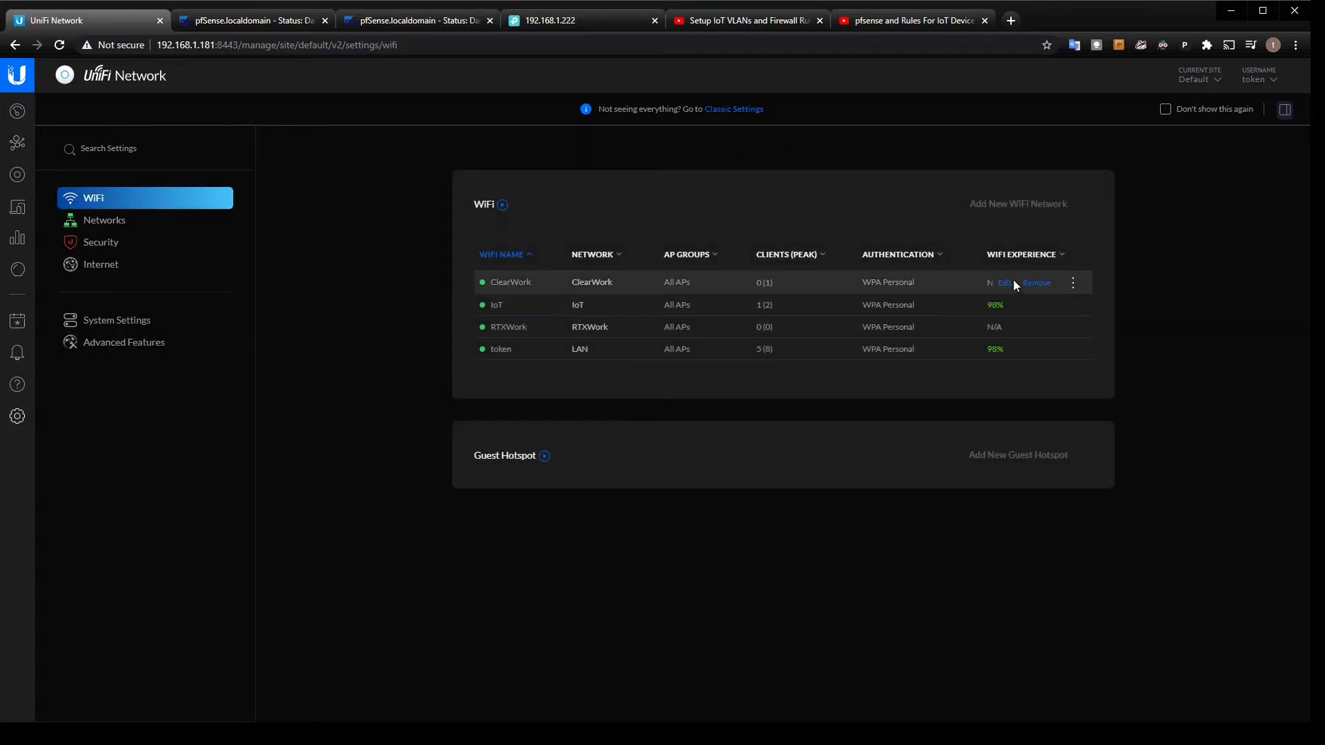
Step: Show the ClearWork WiFi settings with its Network choices (LAN, RTXWork, IoT, ClearWork) listed
left_click(1004, 282)
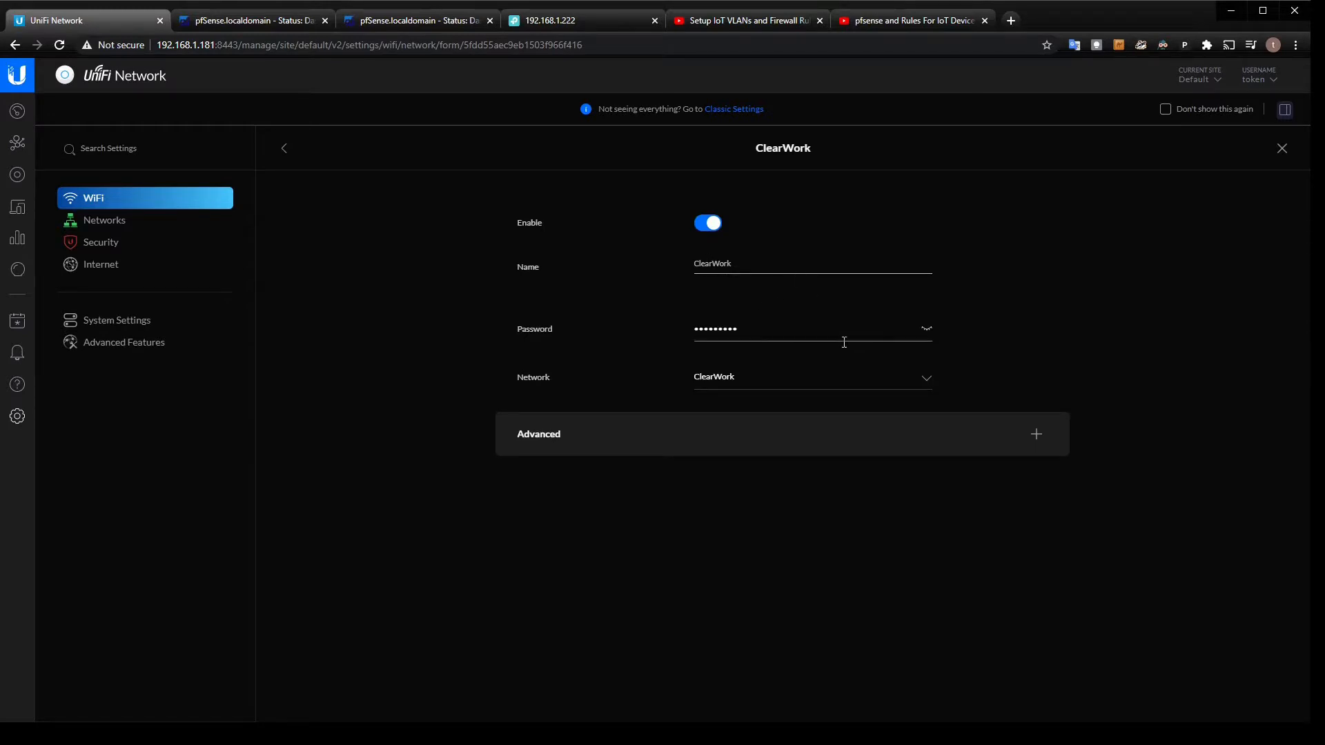
left_click(811, 377)
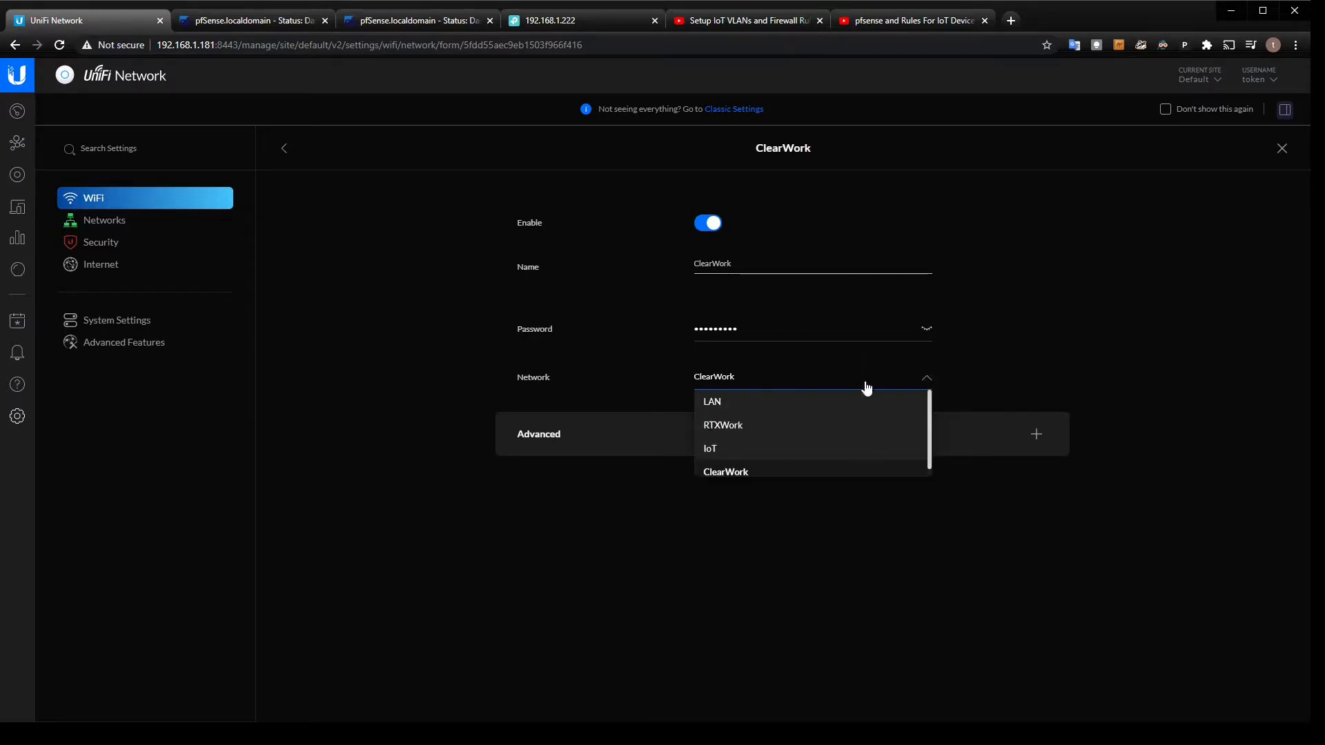
mouse_move(1008, 346)
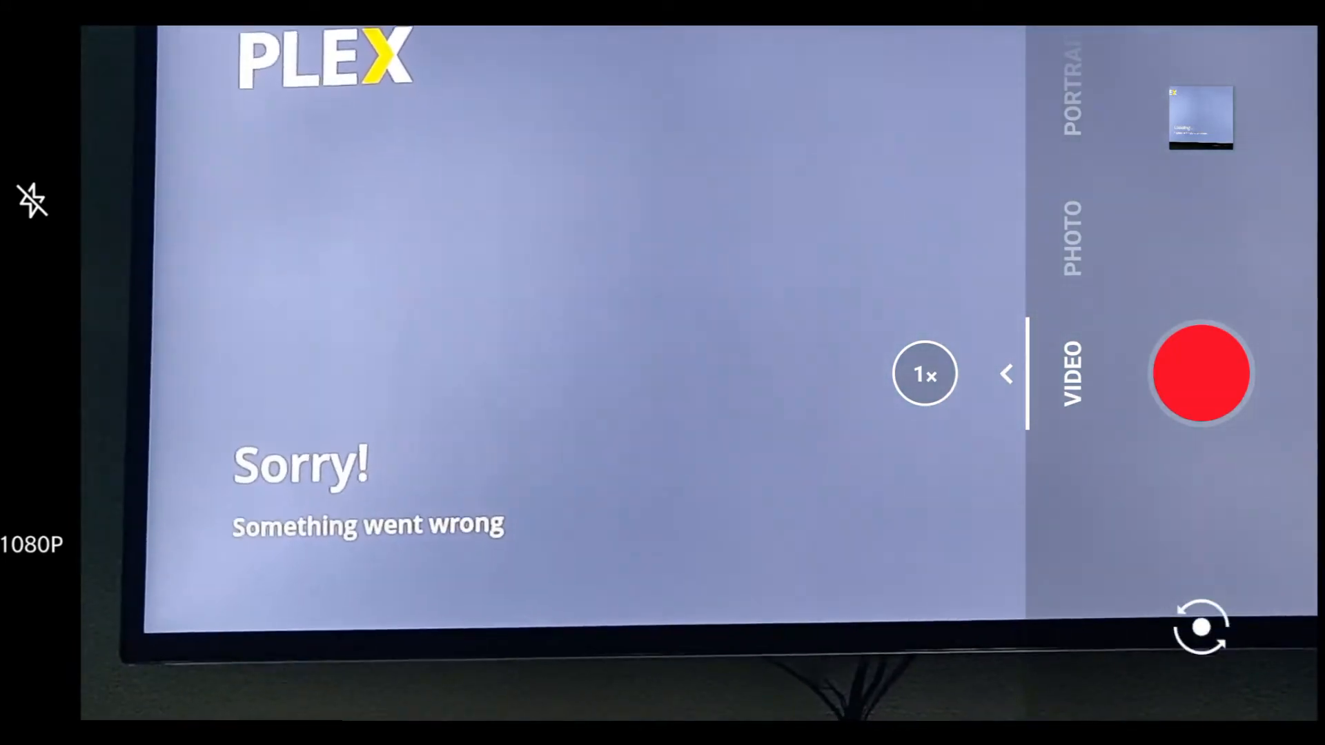
Step: Search Plex for 'they live' after the TV app's error message
left_click(342, 250)
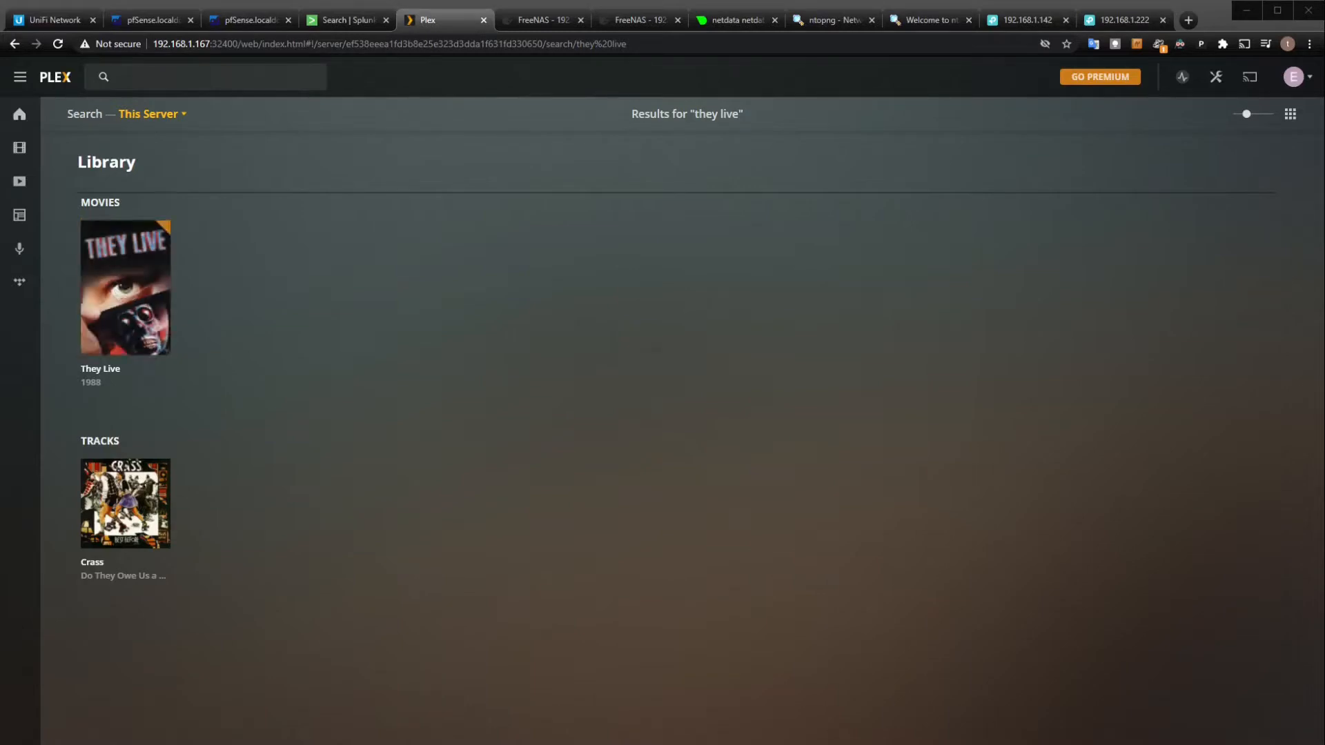
Step: Start playing They Live (1988) from the Plex search results
left_click(124, 287)
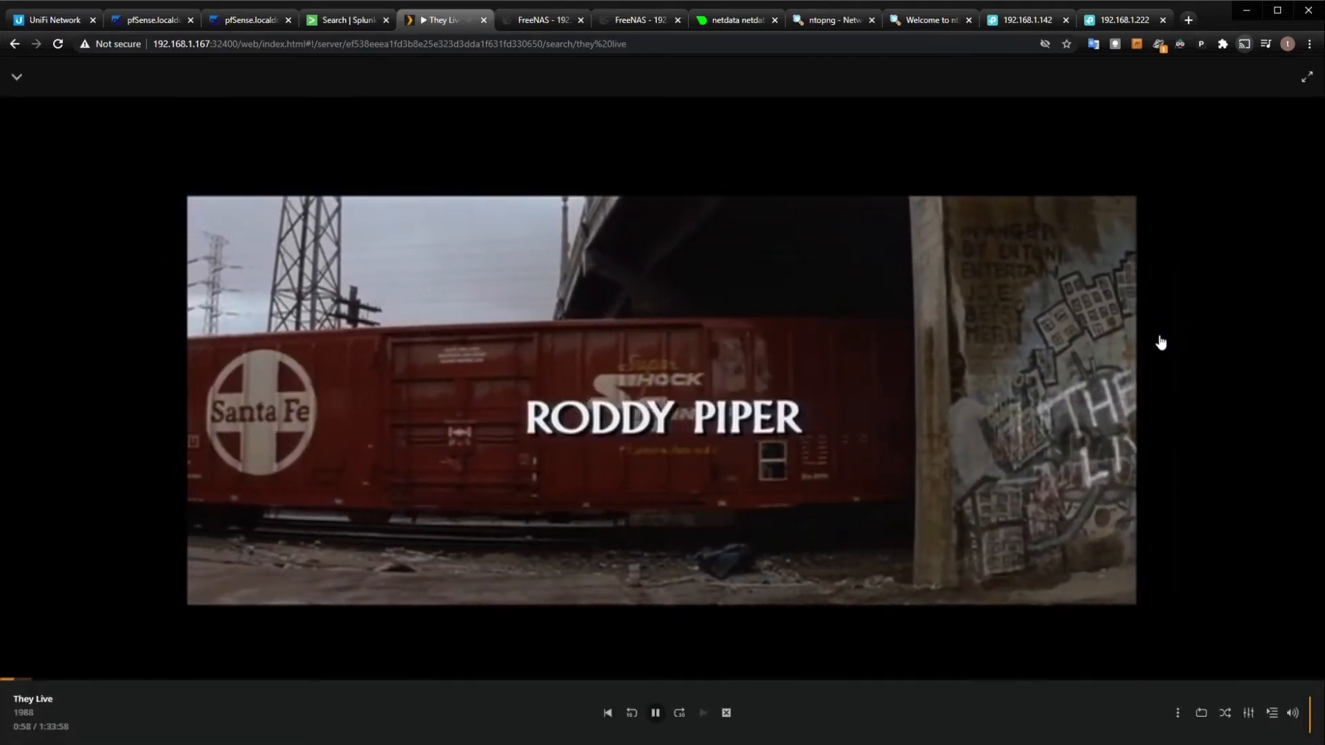
left_click(346, 19)
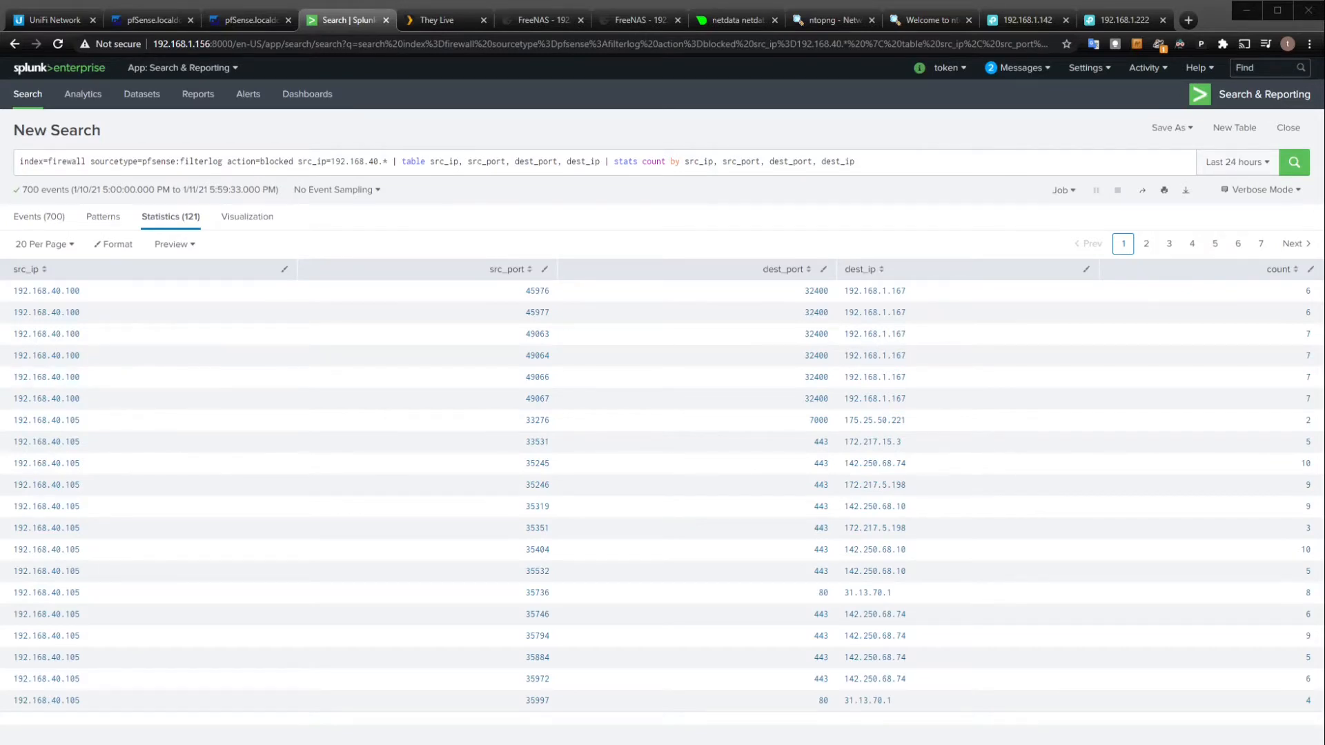
Step: Narrow the blocked-traffic search to src_ip 192.168.40.100, showing 6 connections to 192.168.1.167:32400
double_click(350, 162)
type("100")
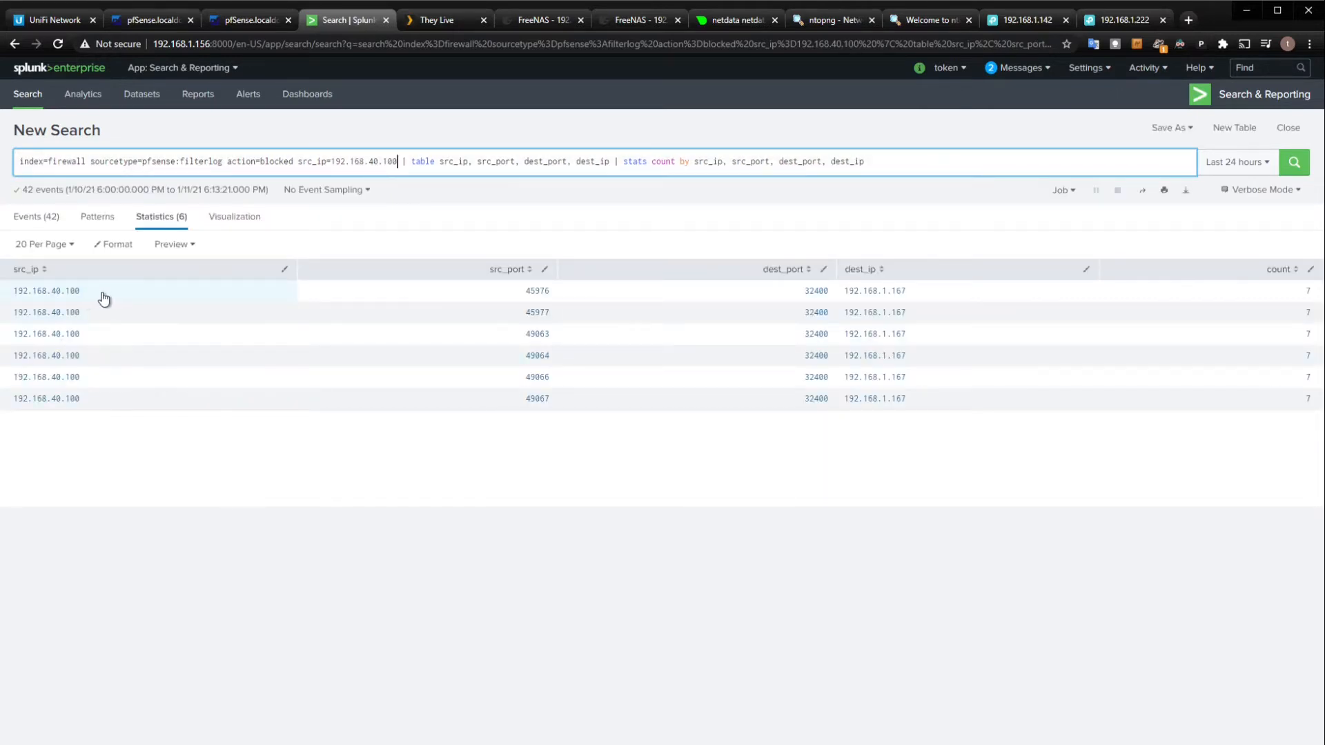
mouse_move(985, 332)
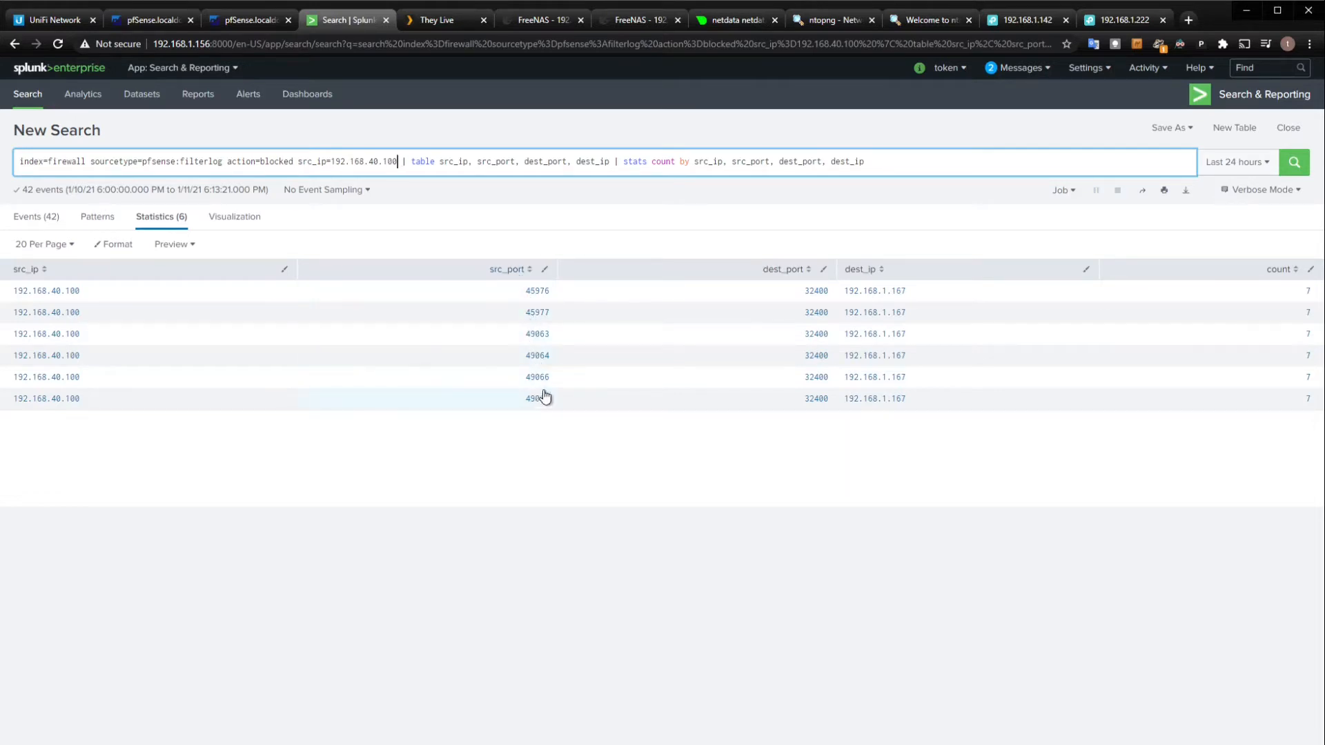
mouse_move(359, 318)
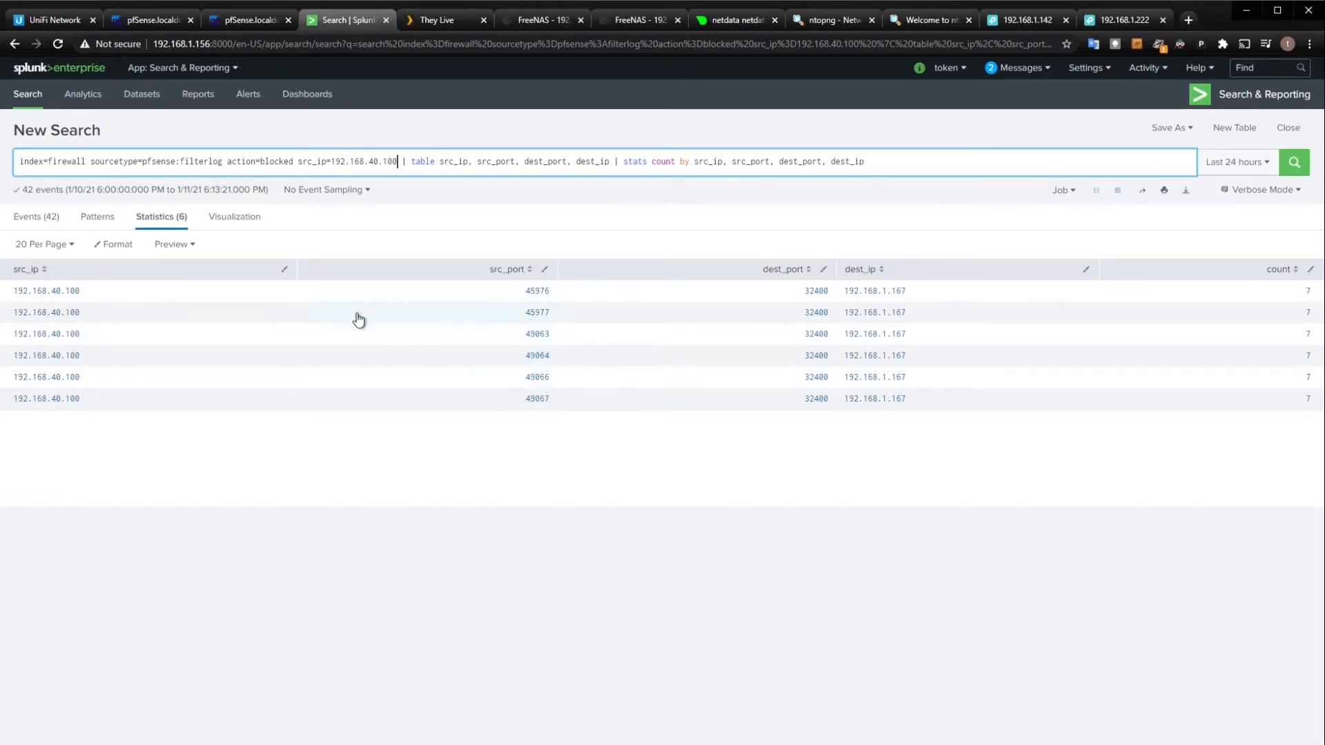
mouse_move(505, 321)
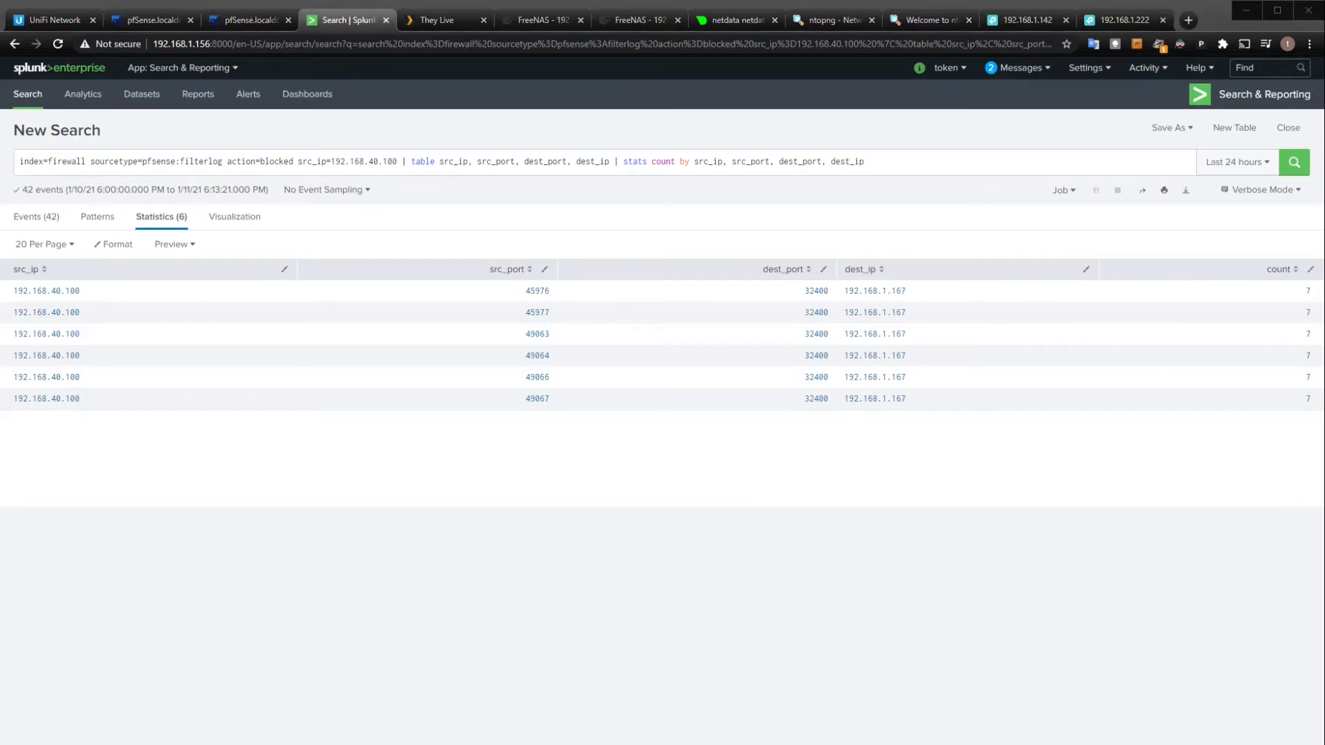
Step: Show pfSense's Firewall Aliases Ports list with Chromecast_ports, NestPorts and other aliases
left_click(150, 19)
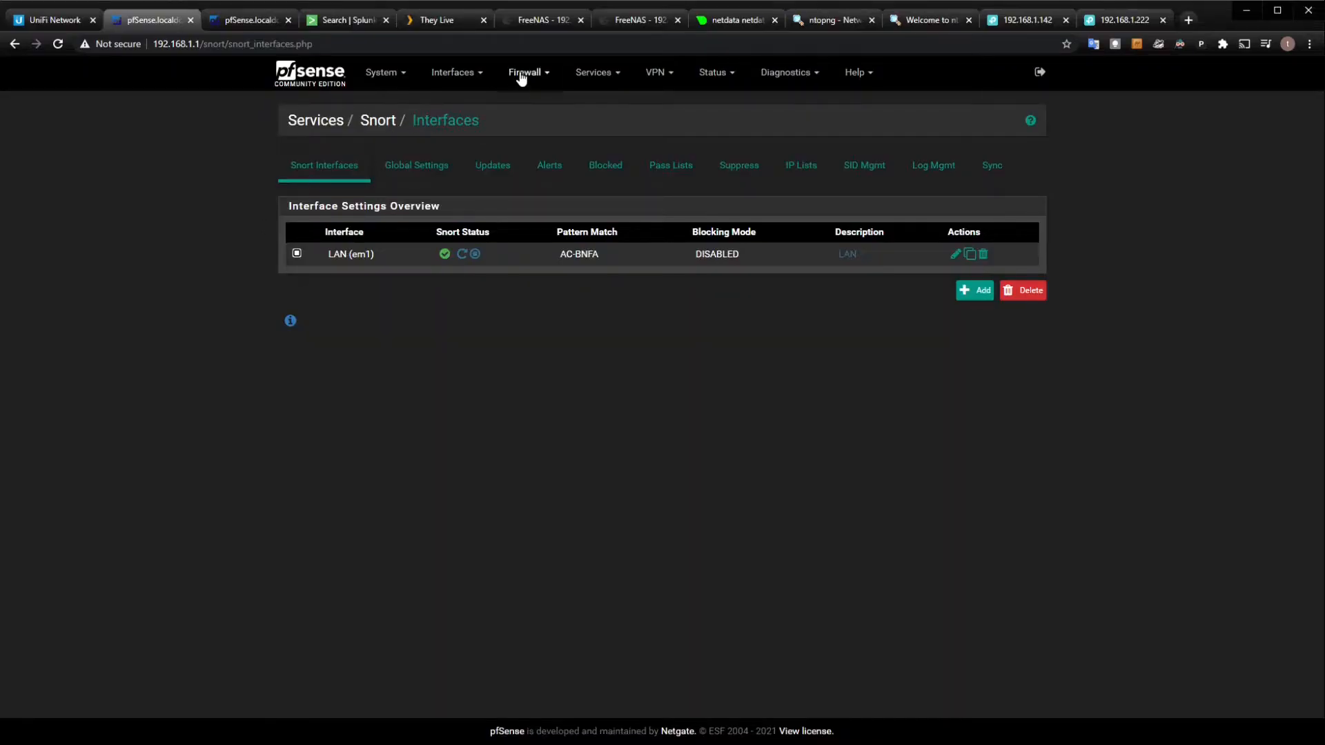
left_click(524, 72)
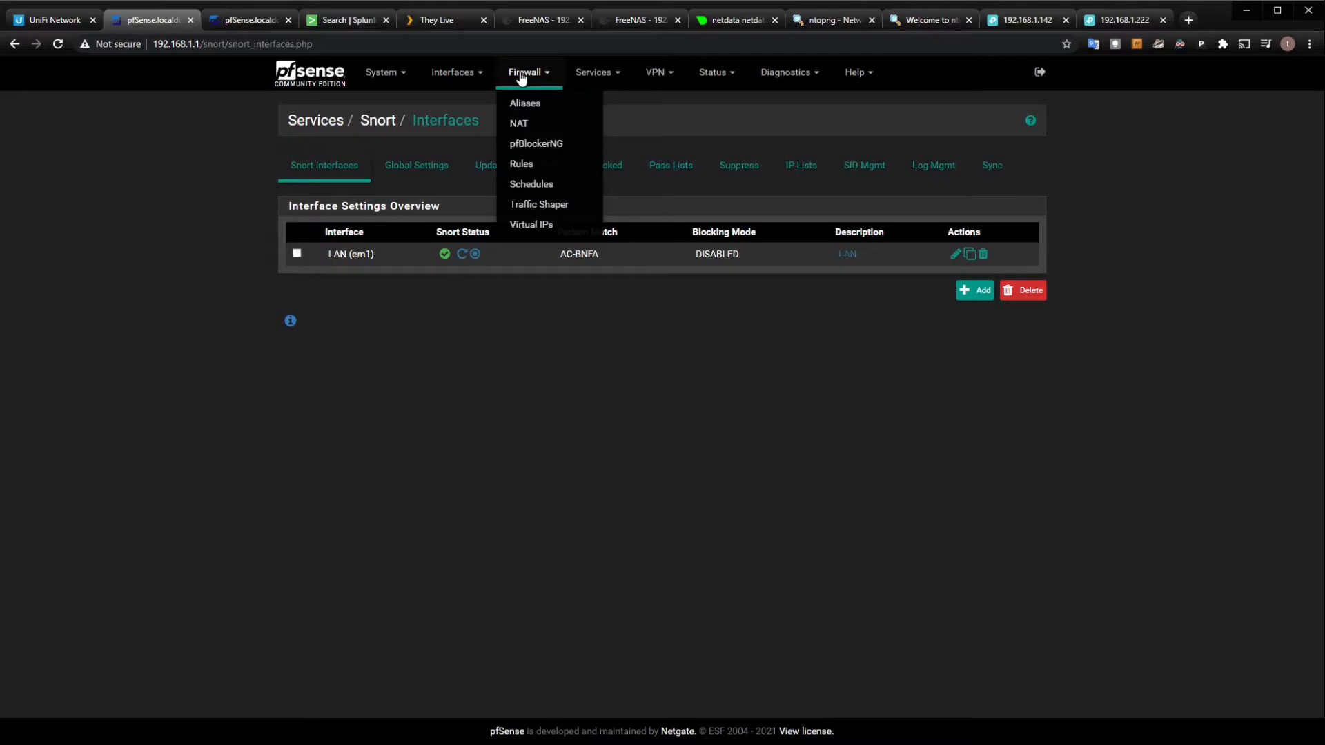
mouse_move(534, 156)
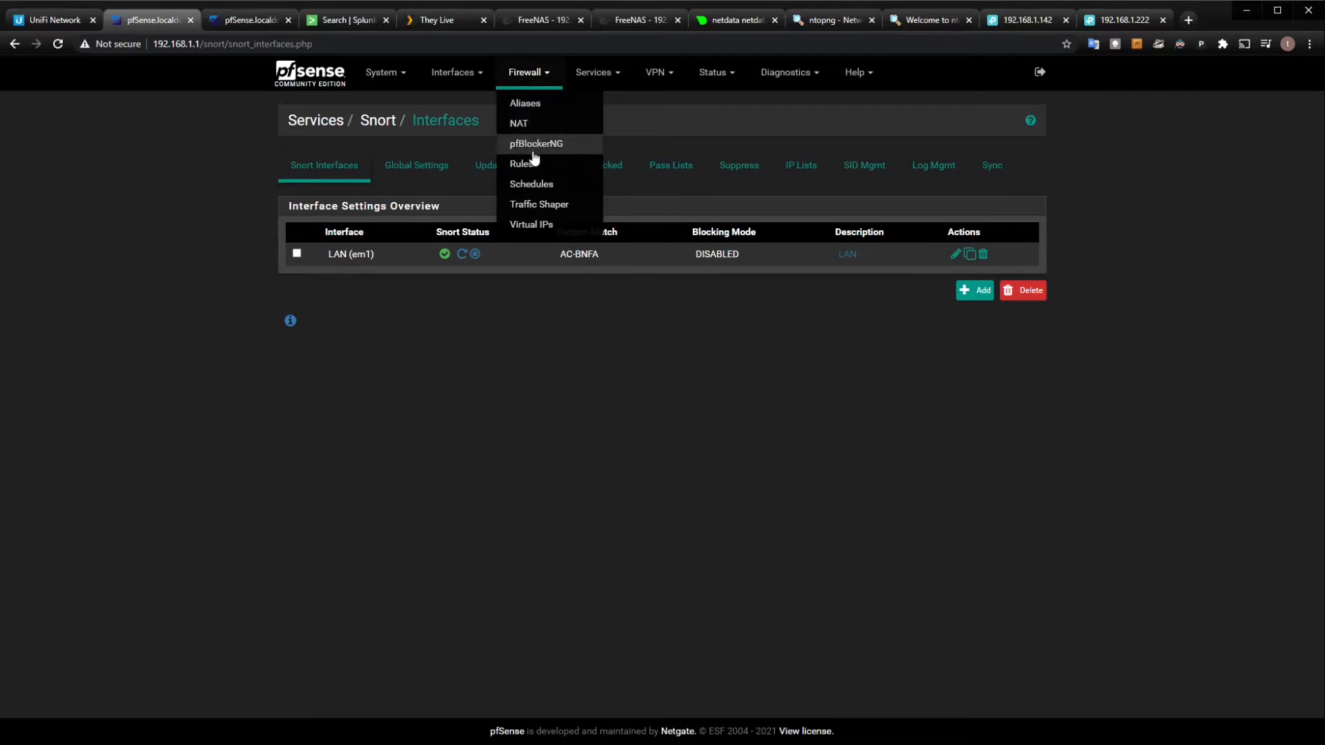
left_click(525, 102)
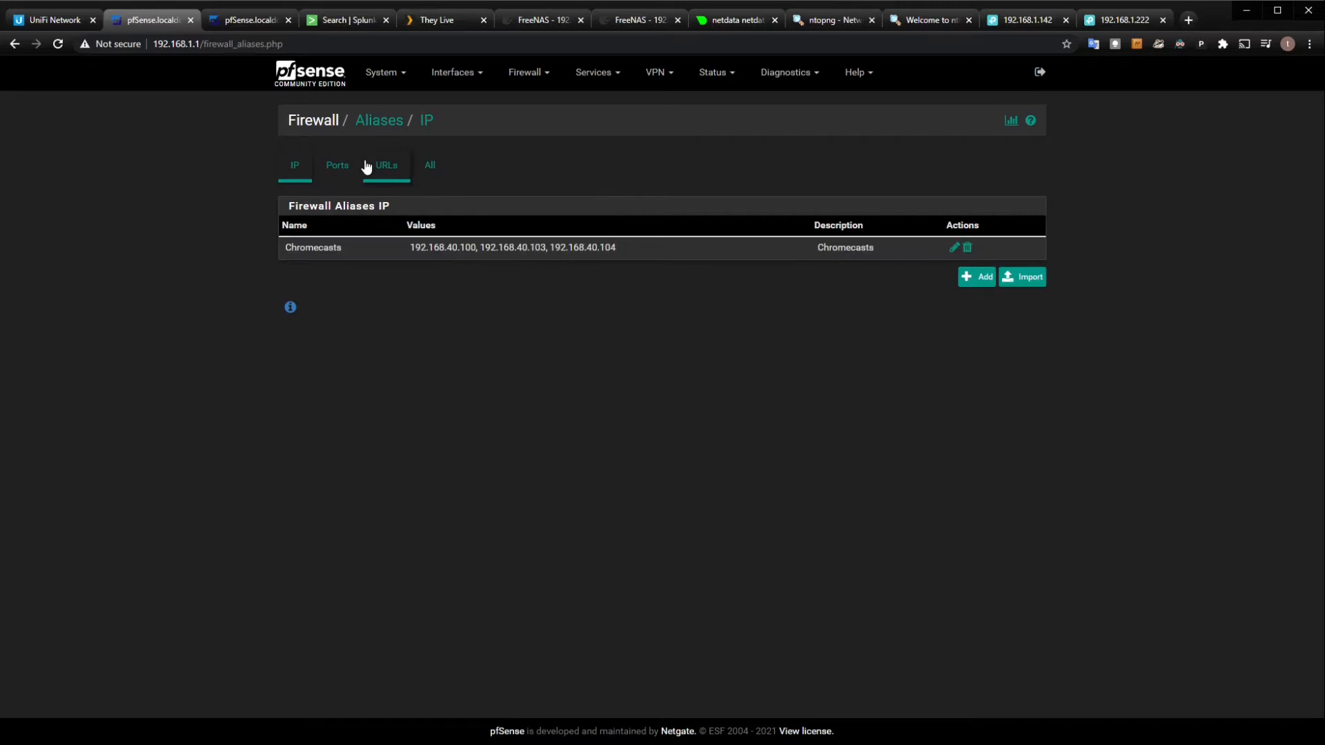
left_click(337, 164)
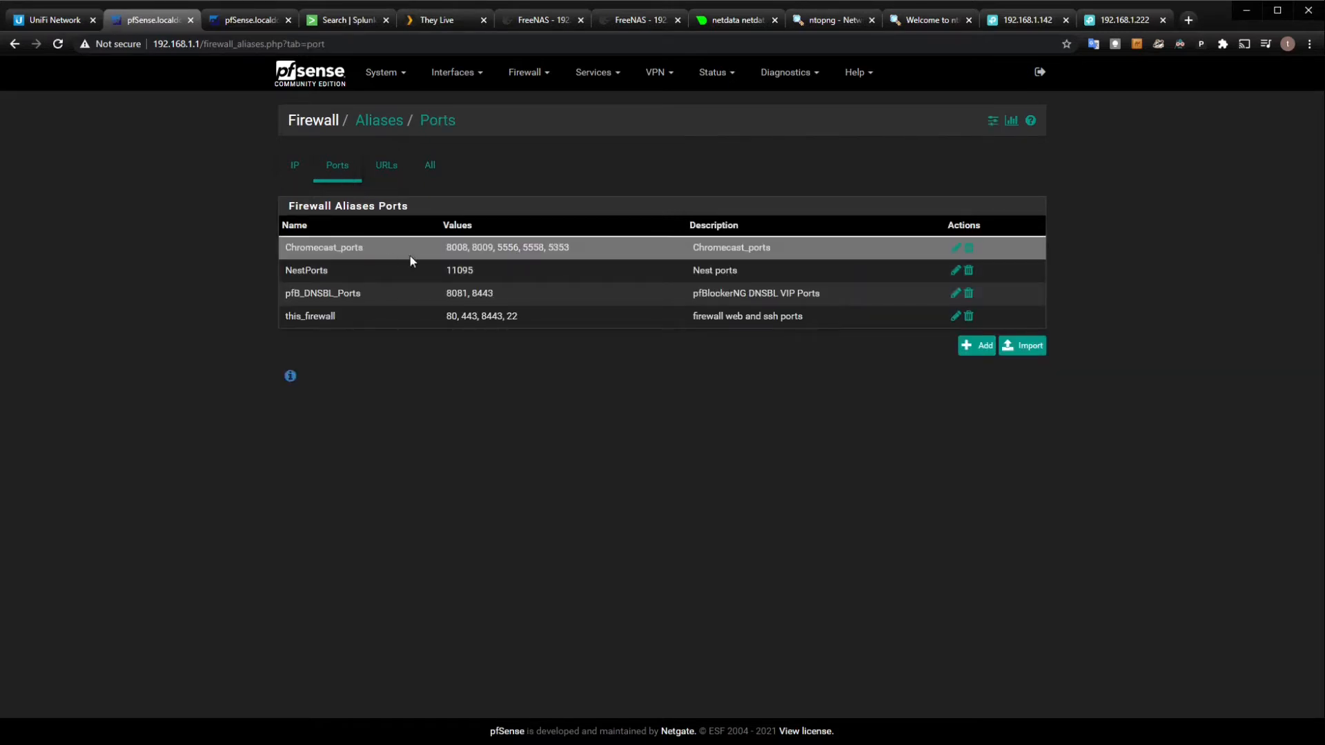
mouse_move(518, 259)
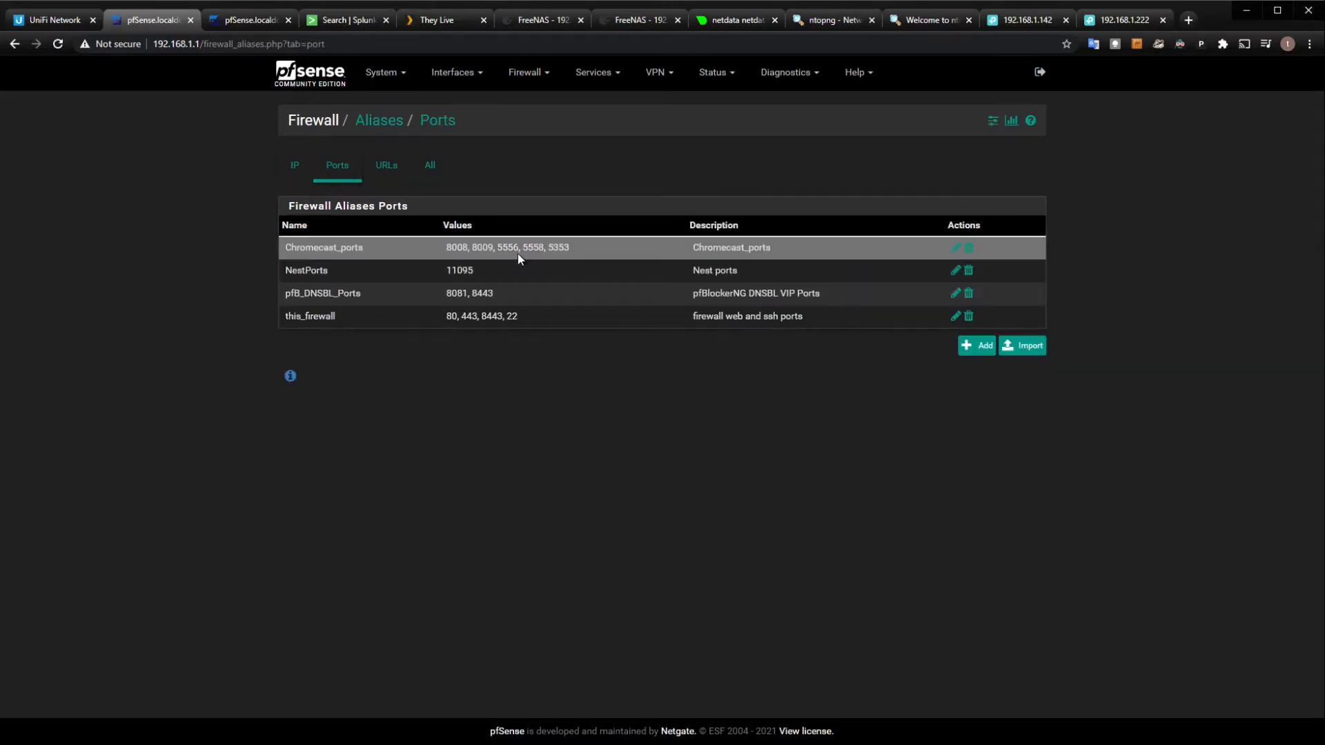
mouse_move(485, 271)
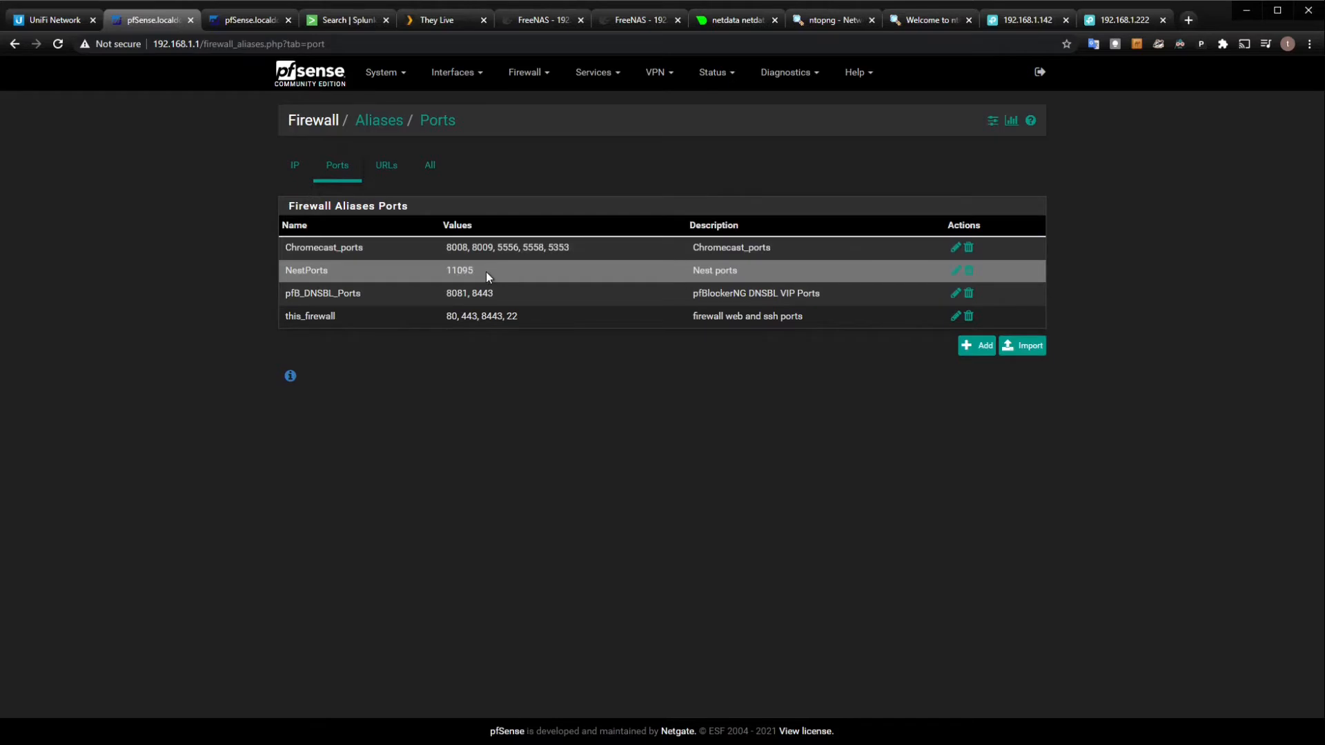
mouse_move(500, 311)
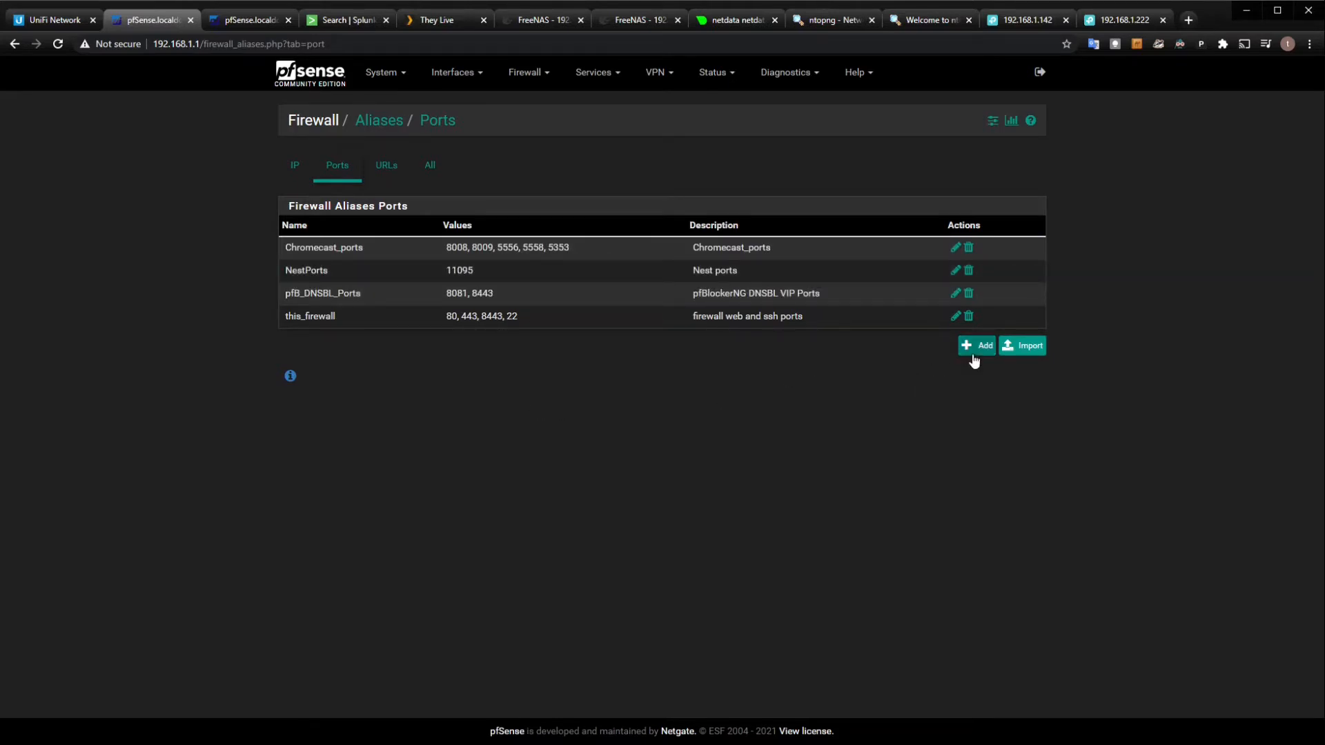
Step: Save the Chromecast_plex_ports alias with port 49064 added, then edit it with another entry (90)
left_click(977, 345)
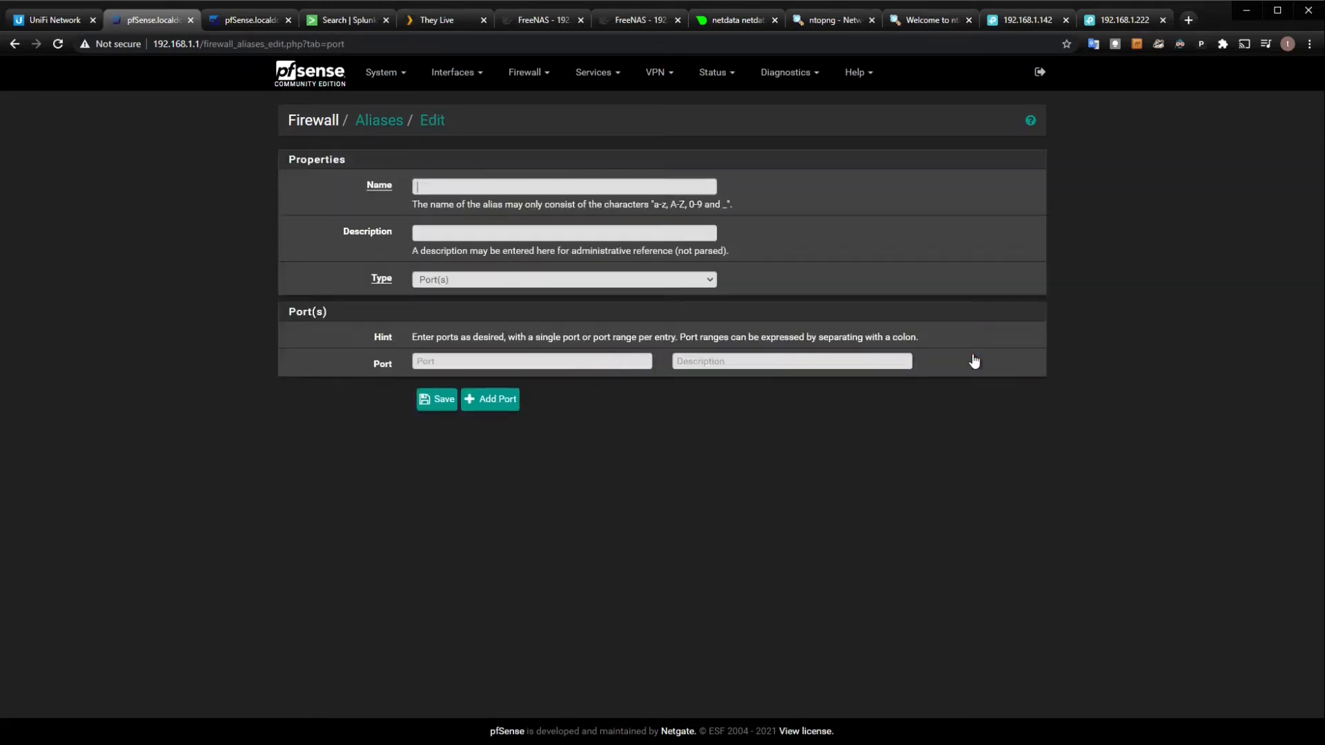
type("49064")
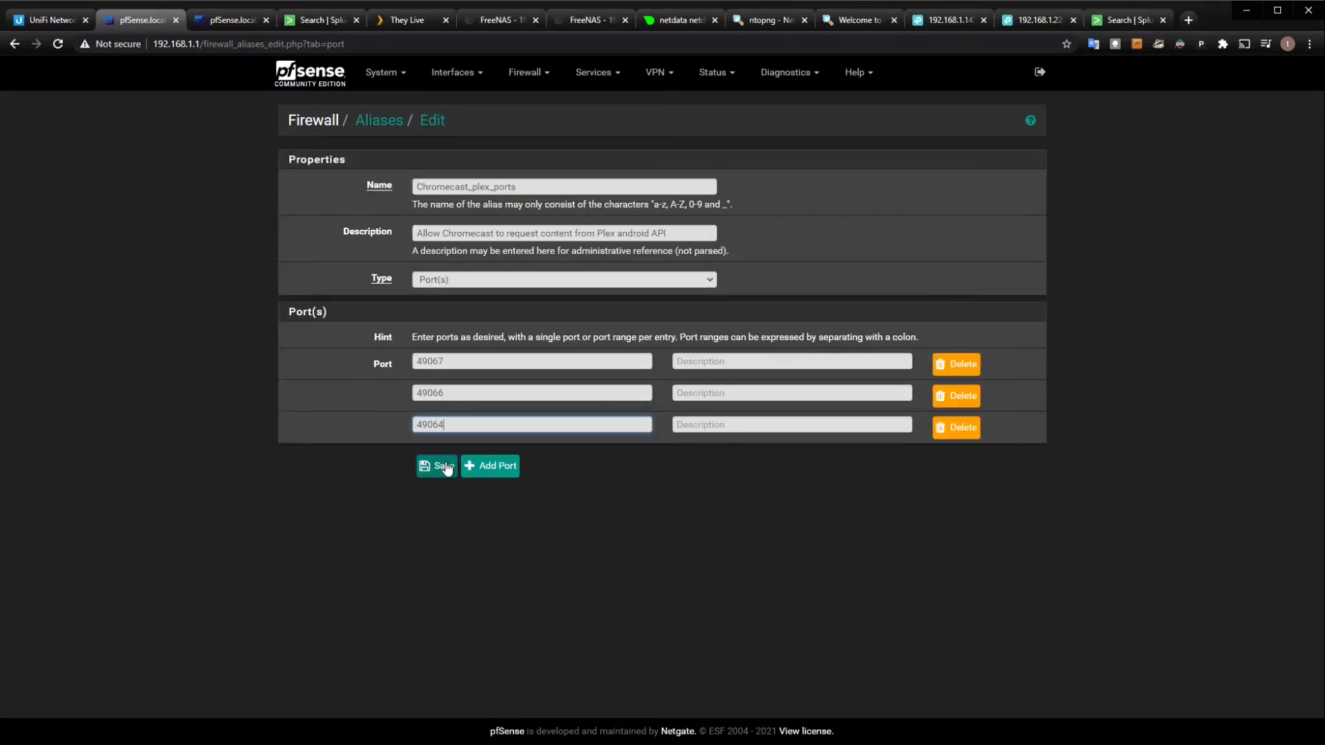
left_click(436, 465)
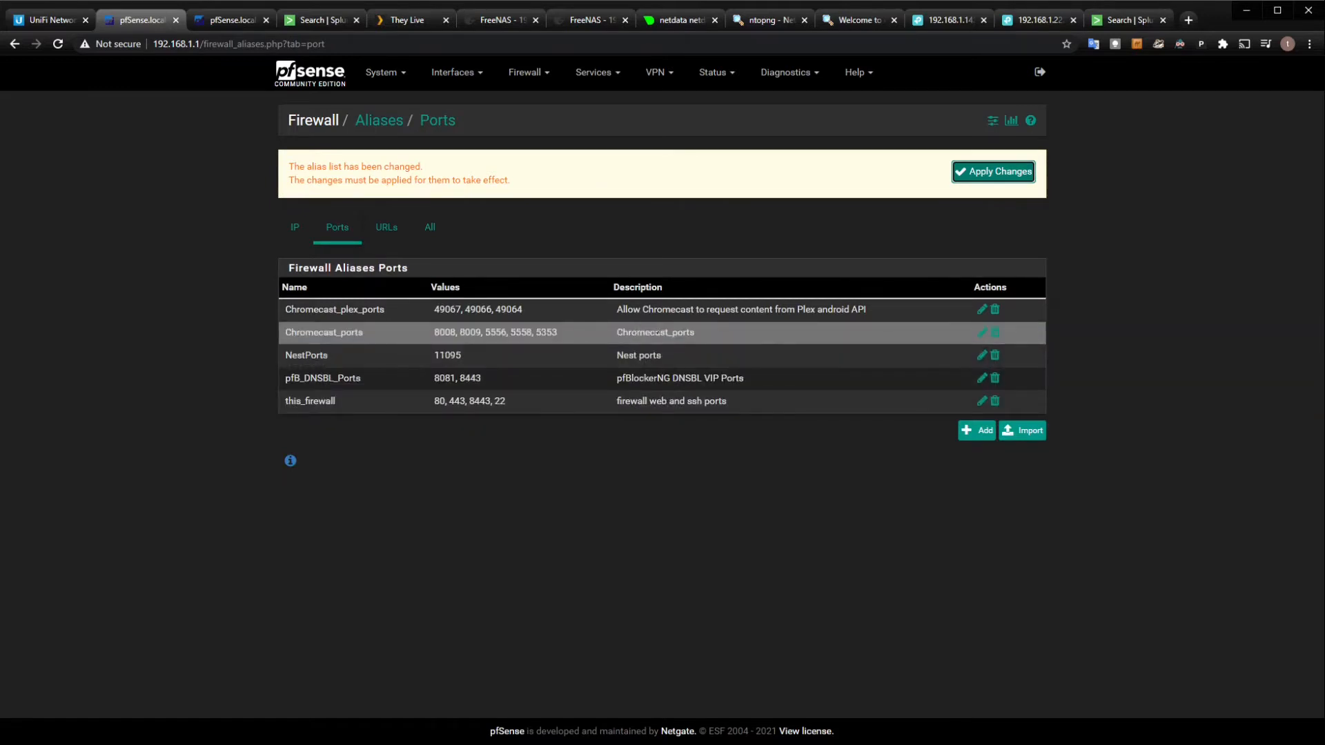
left_click(982, 309)
type("4")
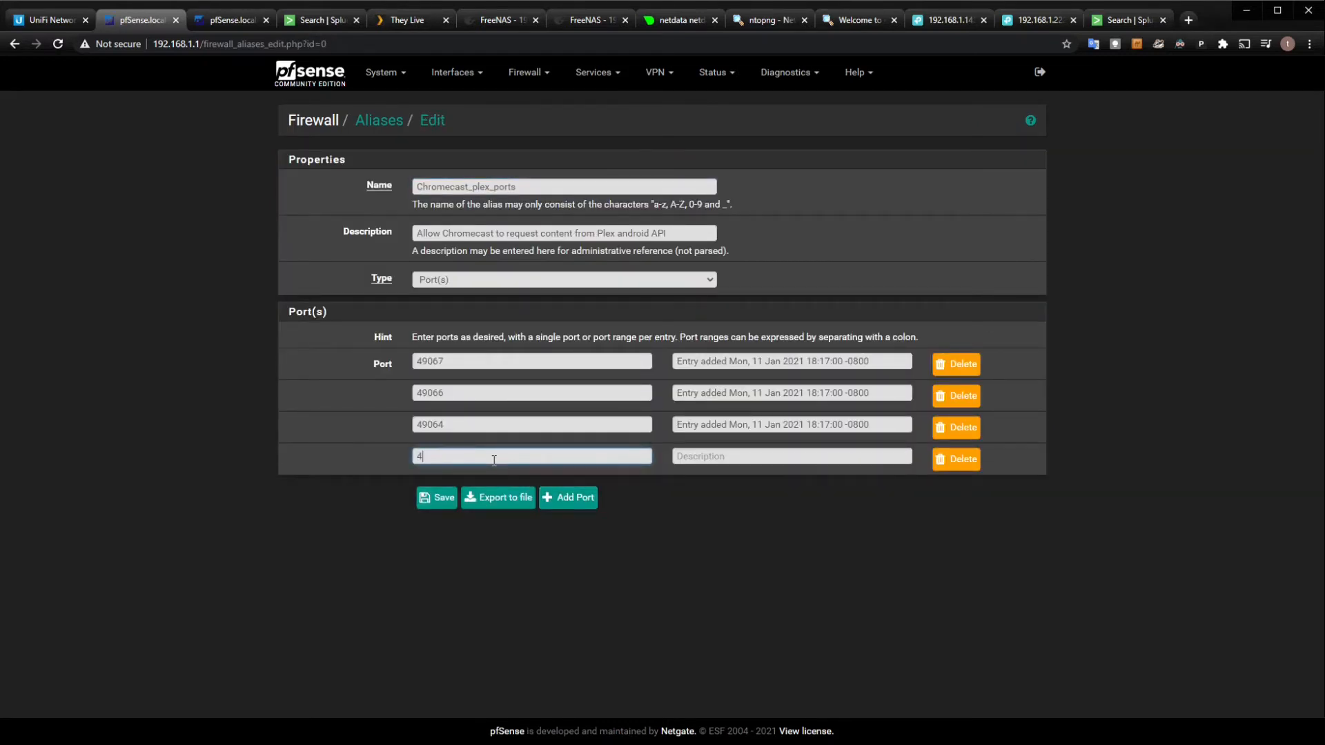
type("90")
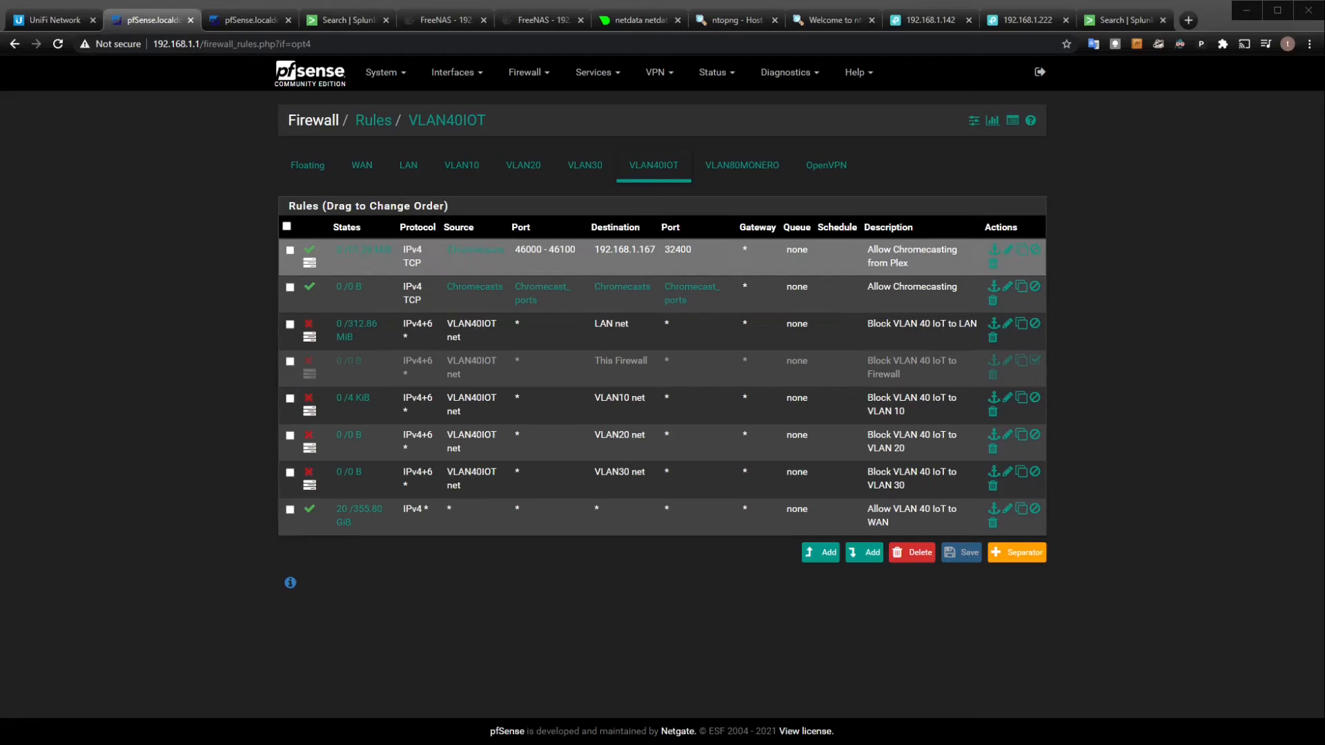
Step: Set the Allow Chromecasting from Plex rule's source port range to any, save it and apply changes
left_click(1006, 250)
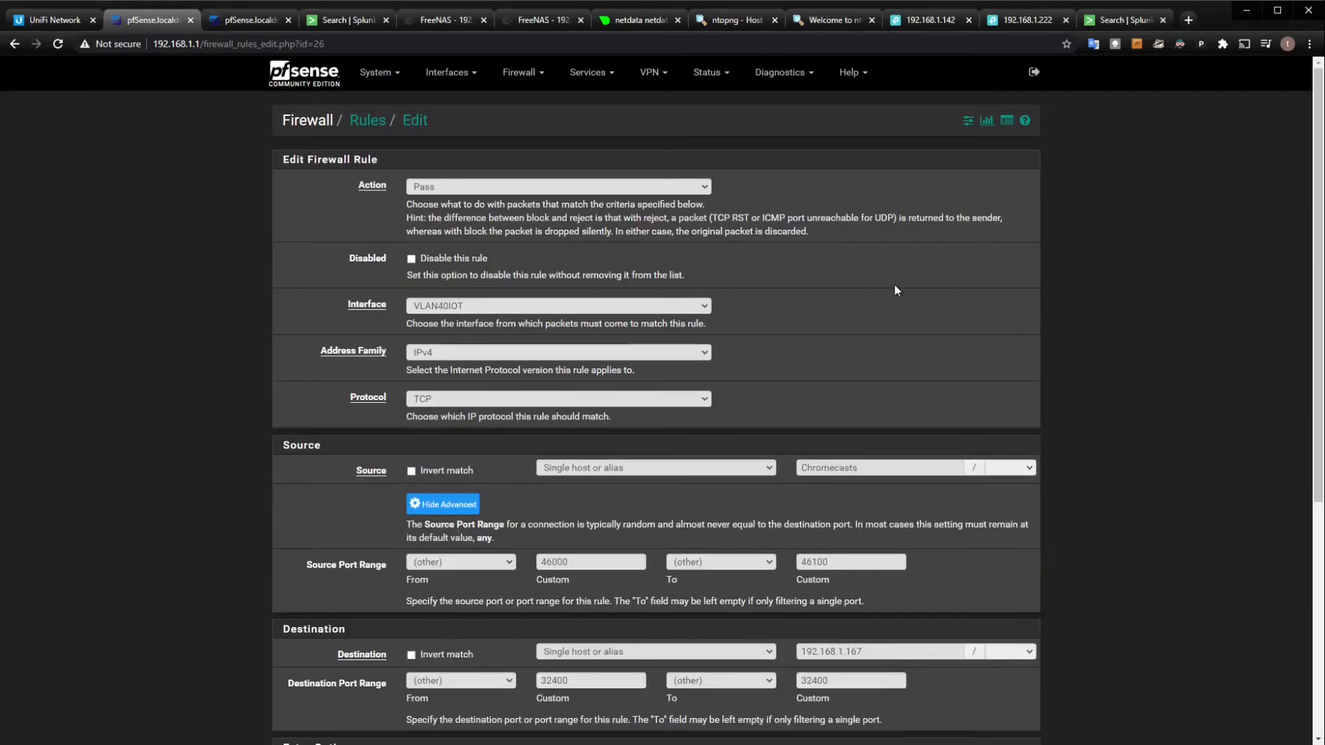
scroll("down", 3)
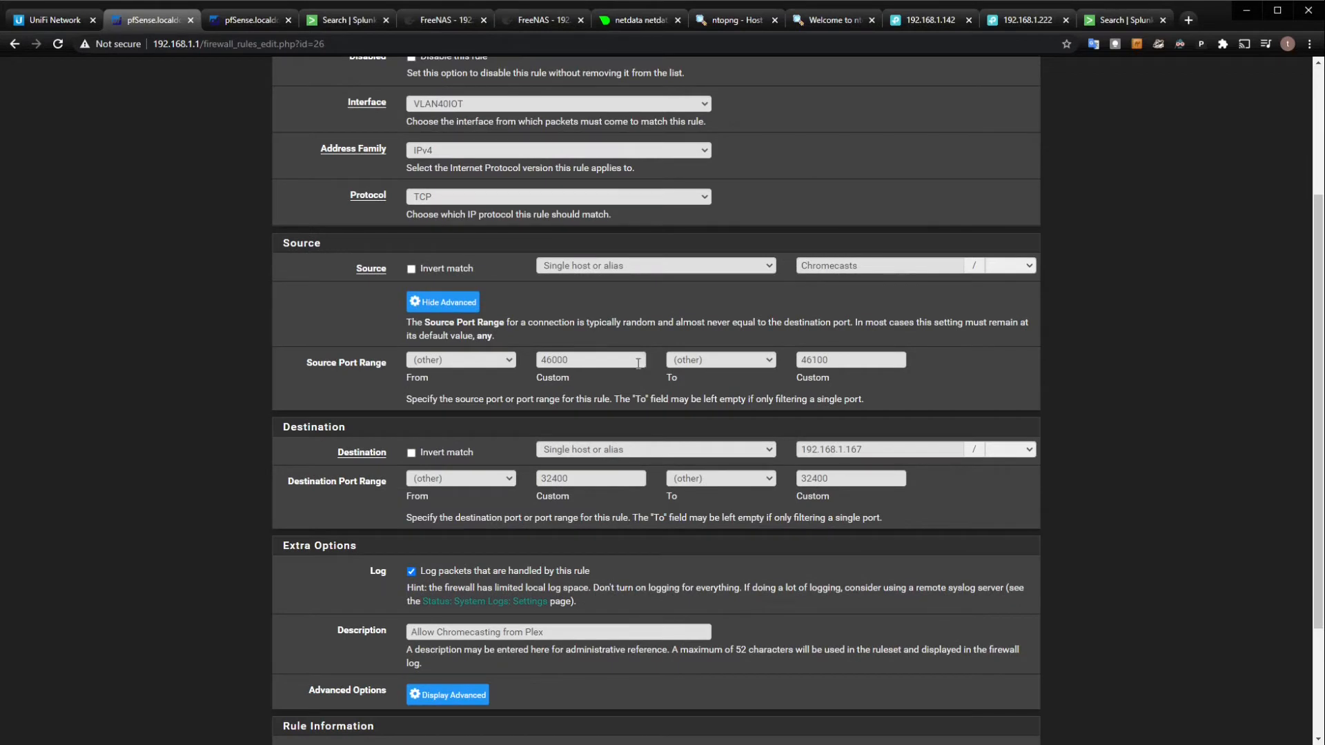
left_click(589, 359)
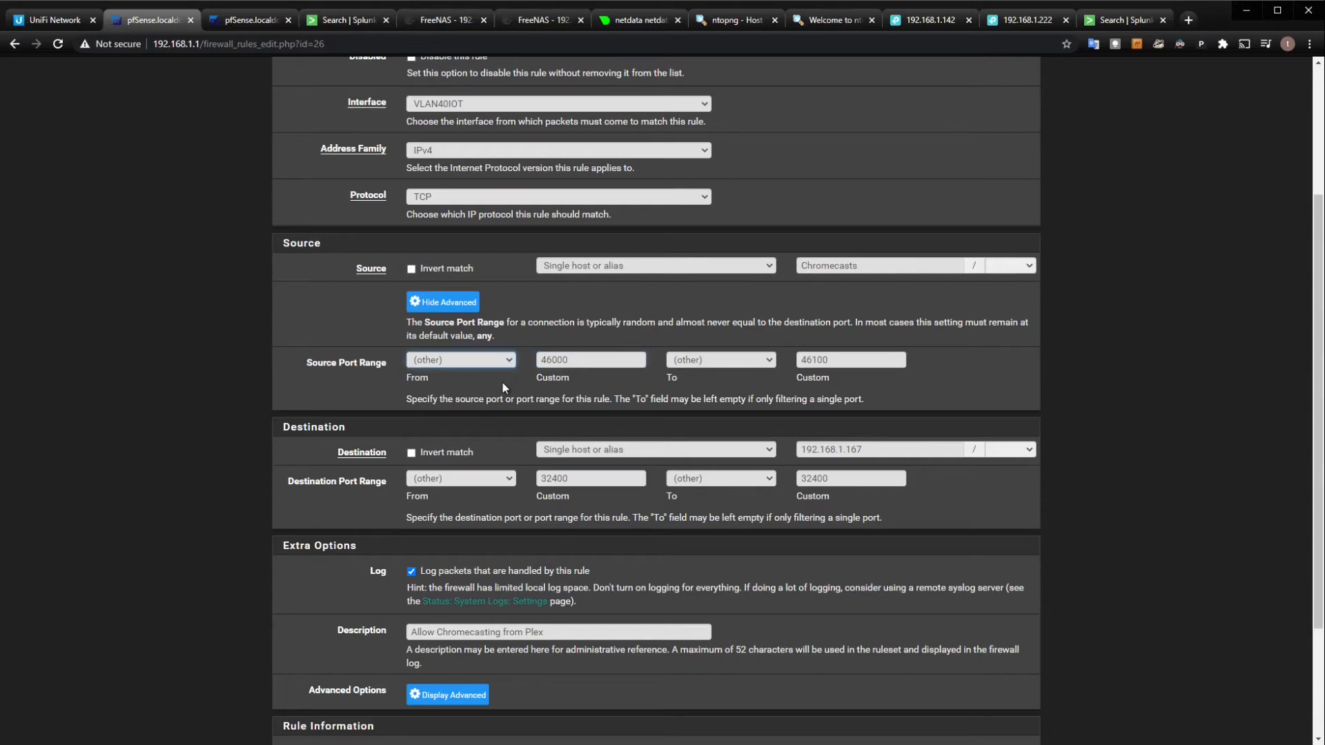
left_click(460, 359)
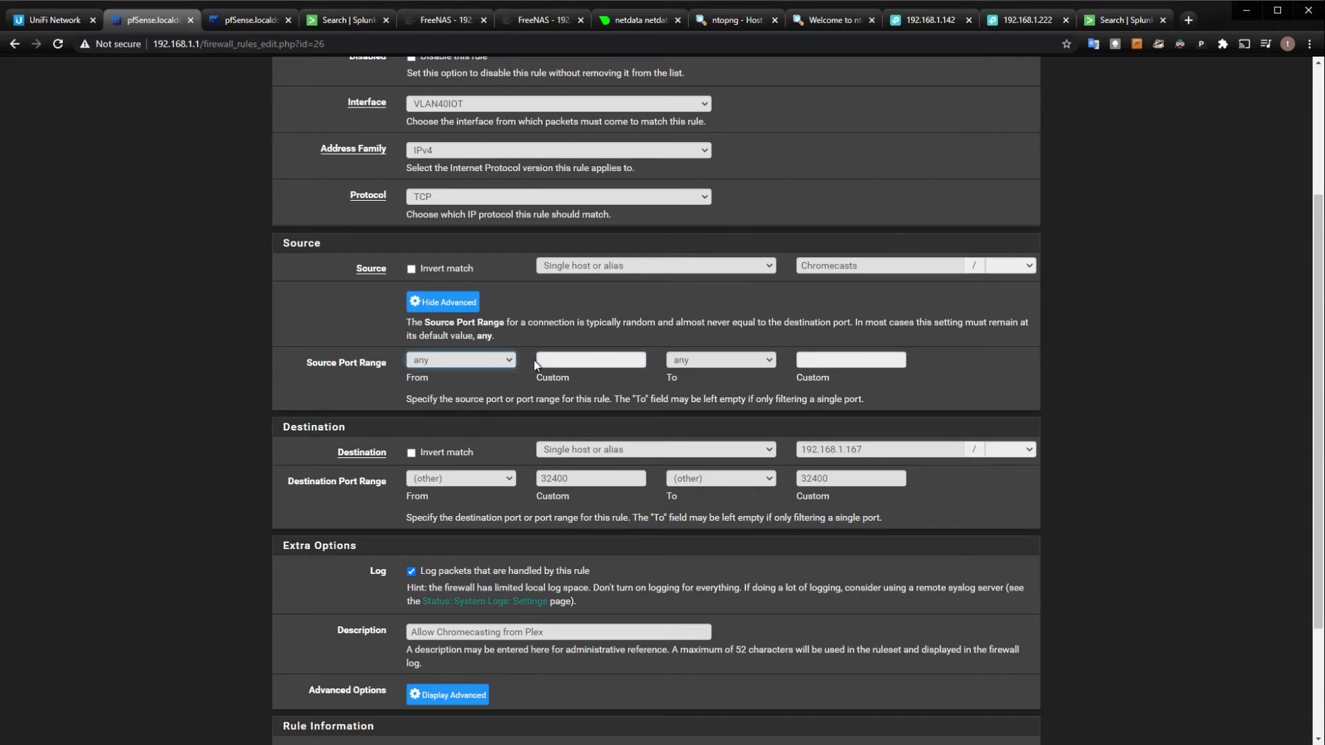
mouse_move(975, 277)
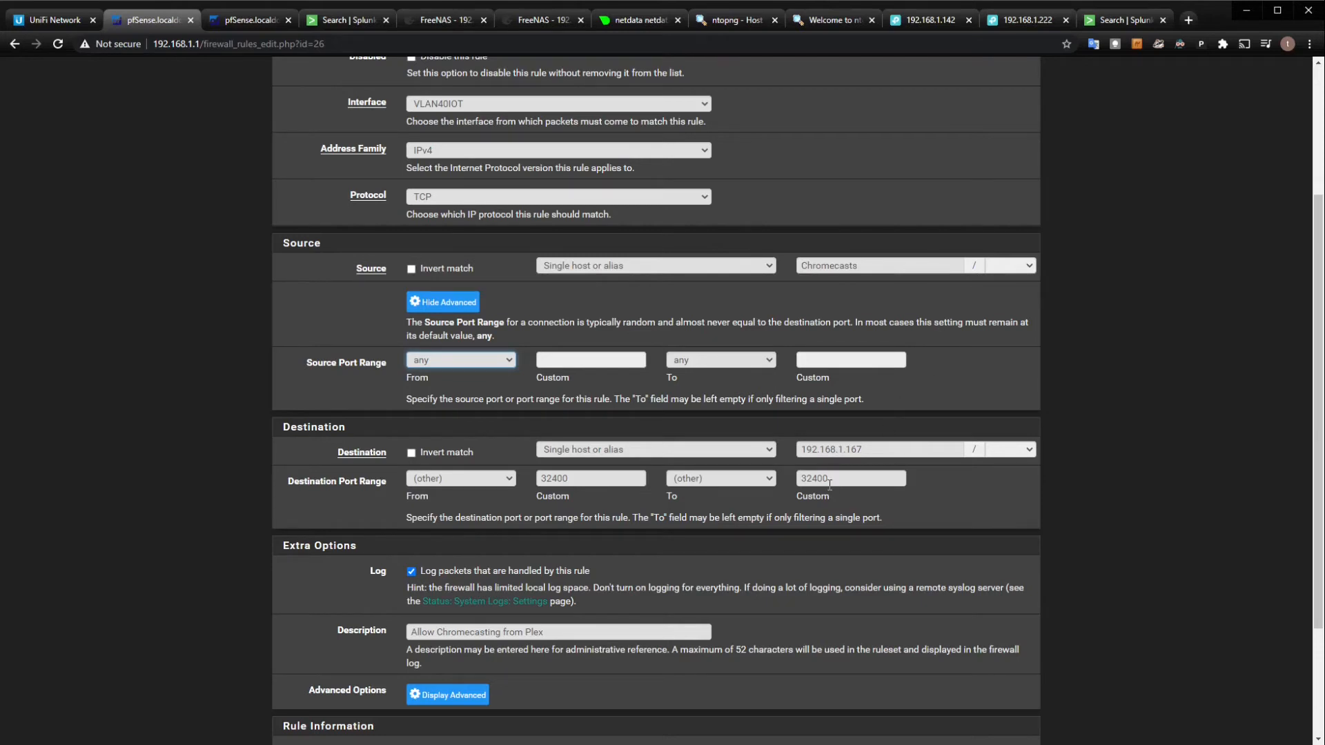
scroll("down", 3)
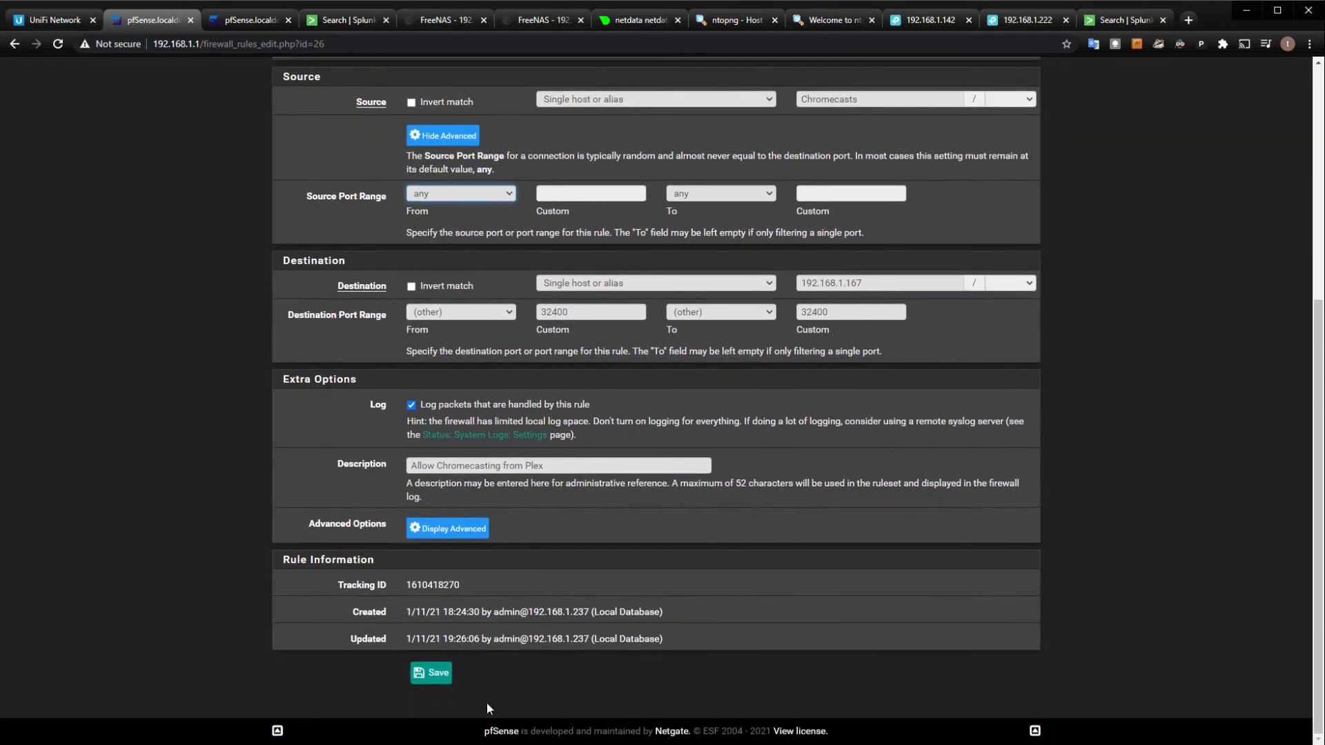
left_click(431, 672)
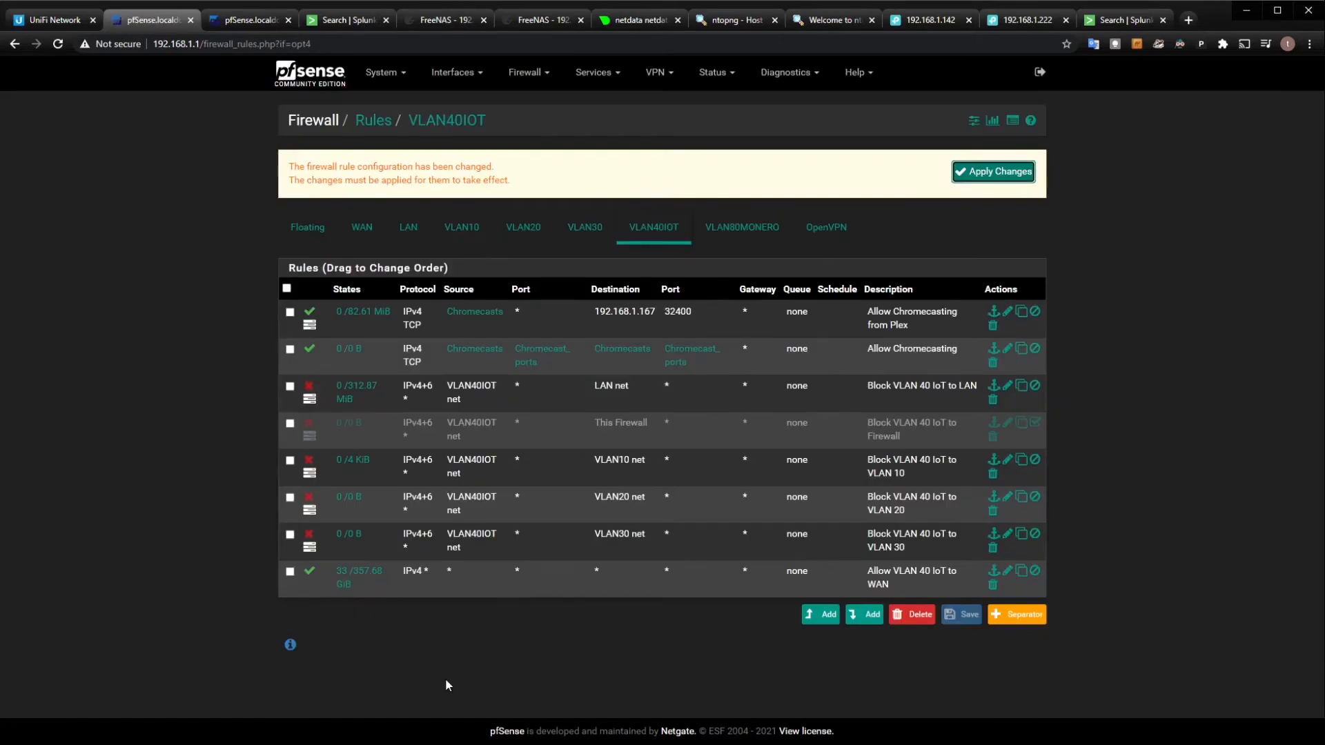
left_click(992, 171)
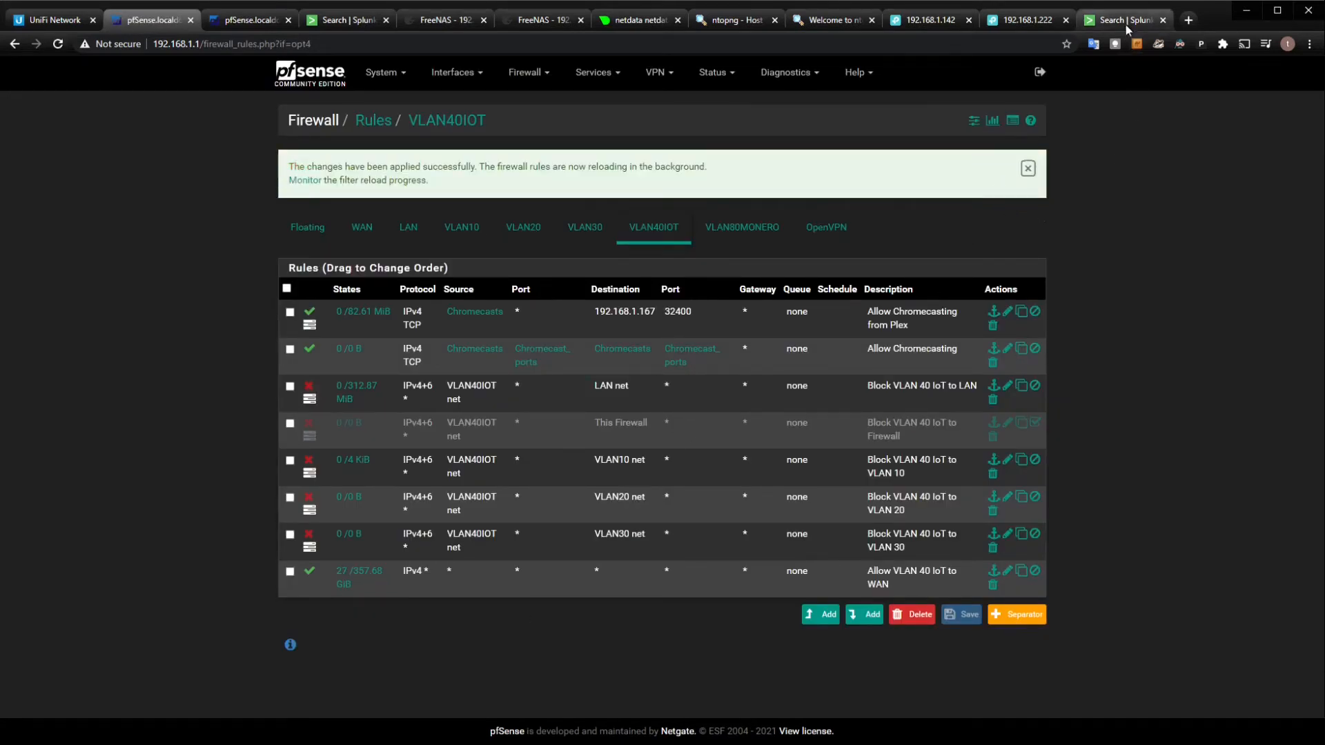
Step: Rerun the Splunk firewall log search until allowed traffic from 192.168.40.100 to 192.168.1.167:32400 appears
left_click(1119, 19)
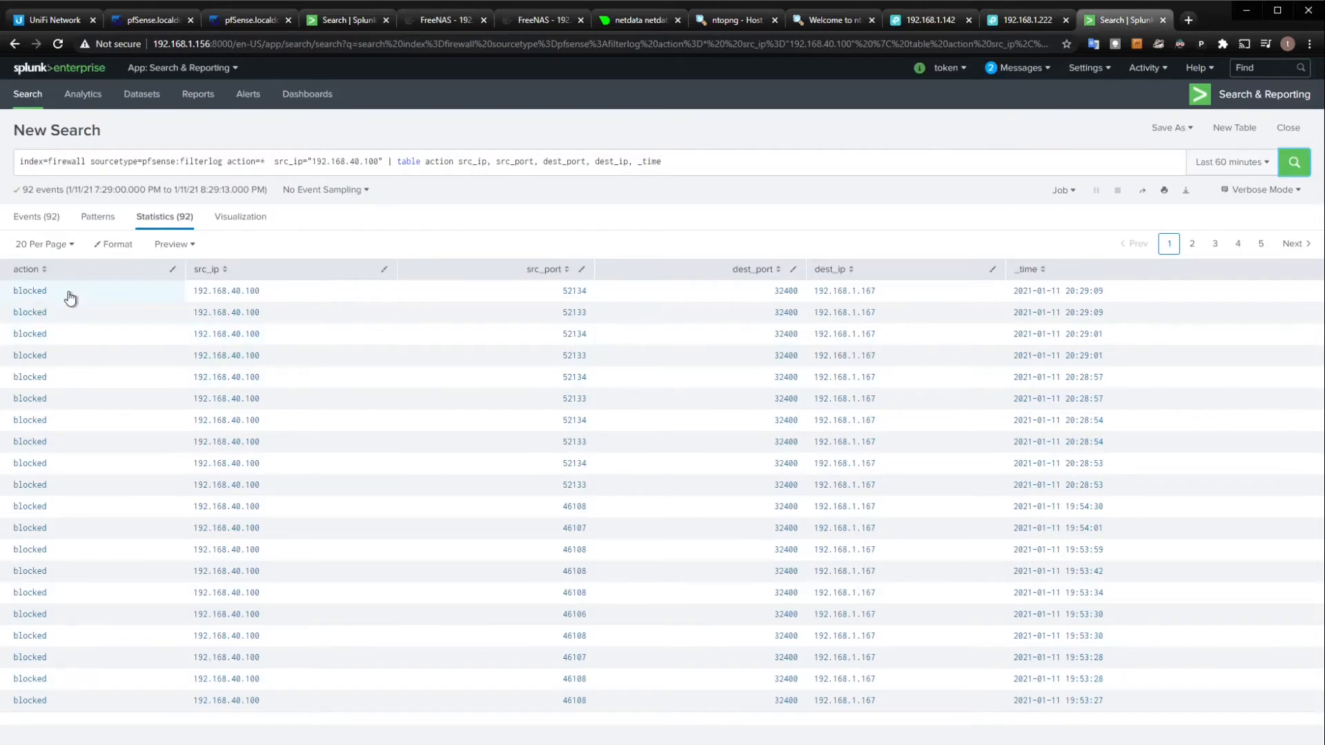
left_click(784, 333)
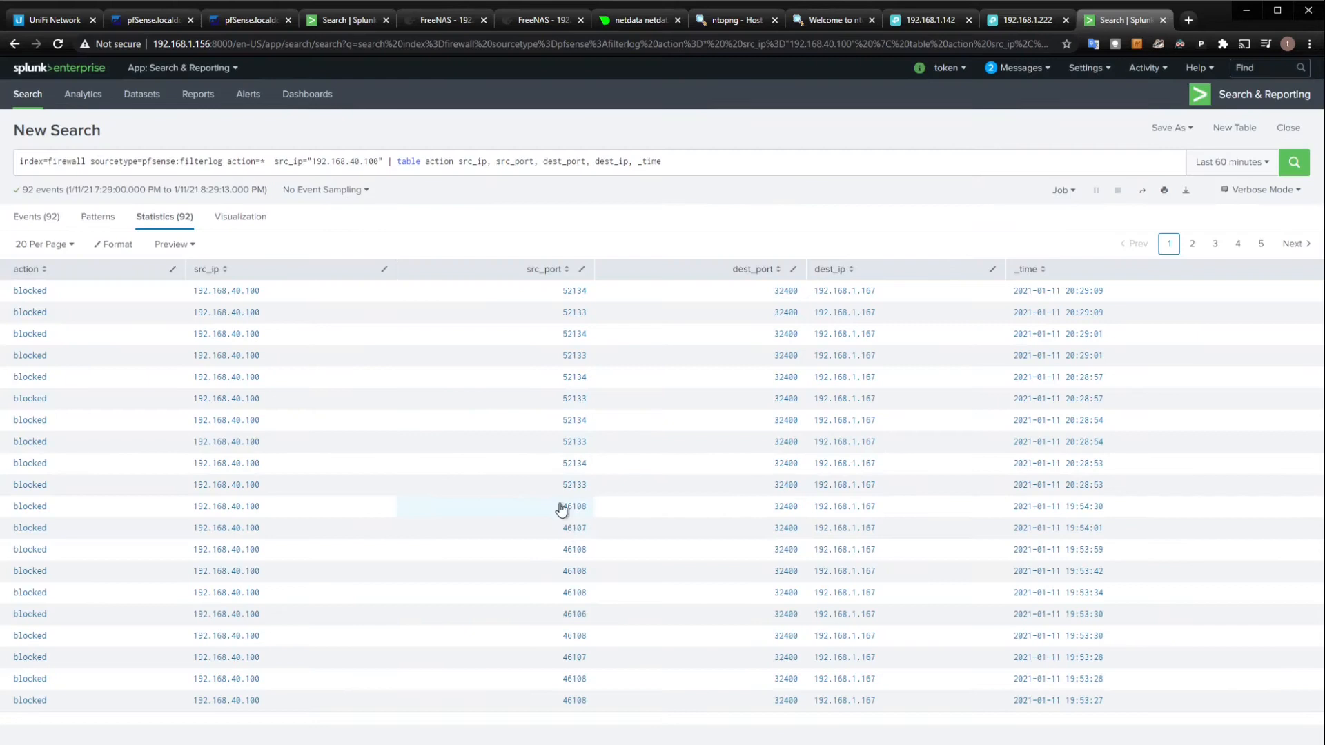
mouse_move(580, 425)
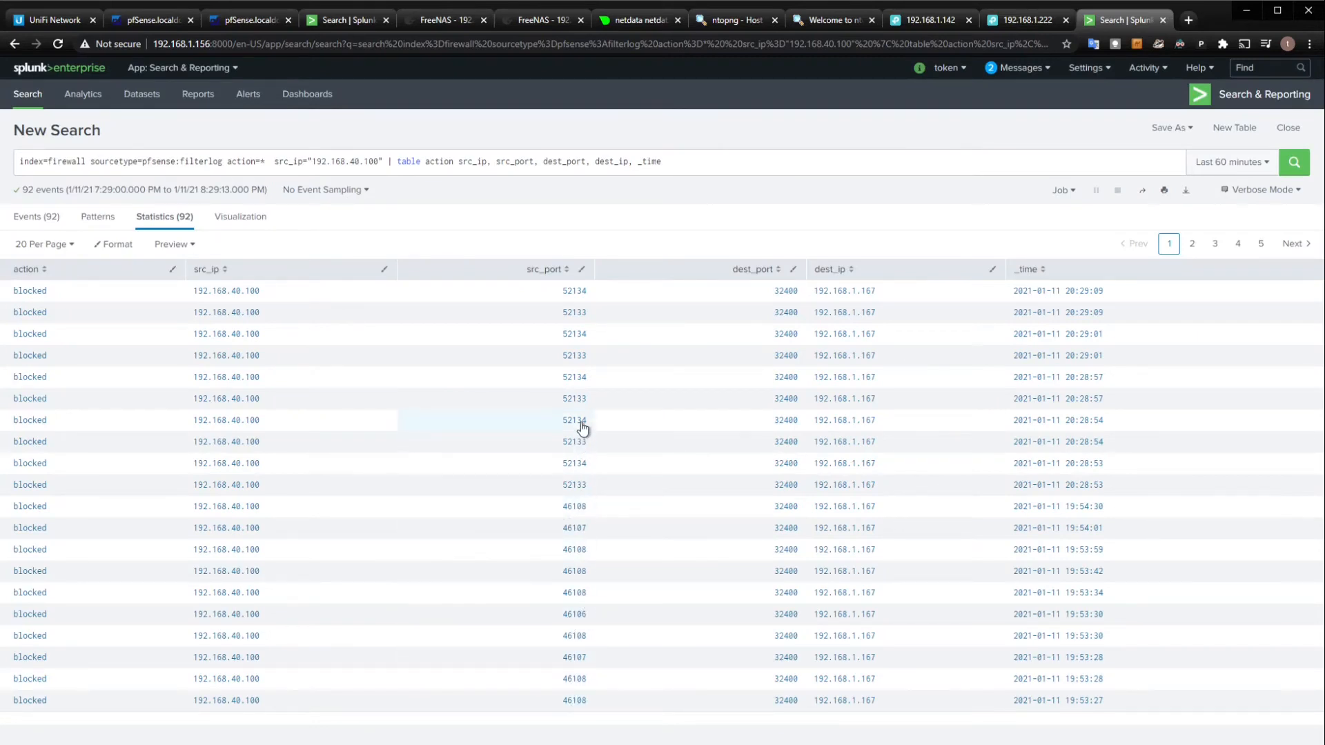
mouse_move(581, 427)
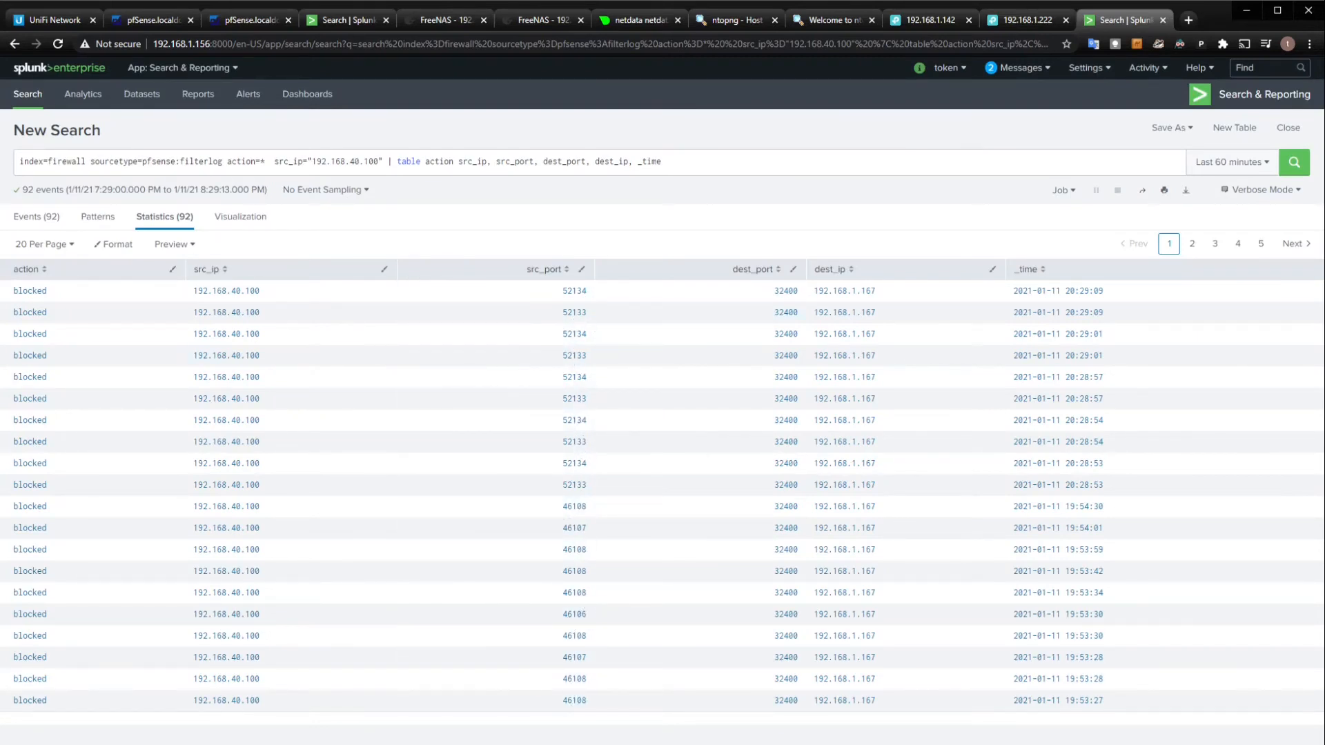
left_click(635, 20)
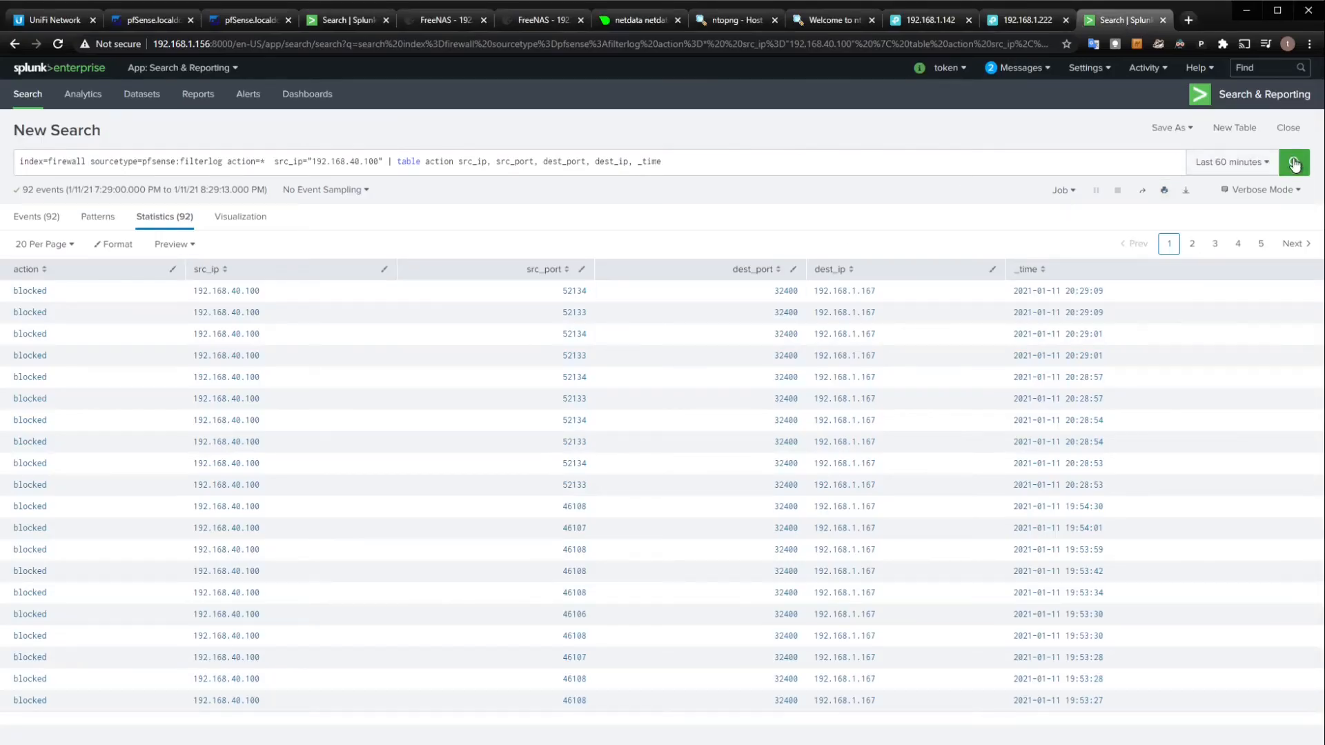
left_click(1294, 161)
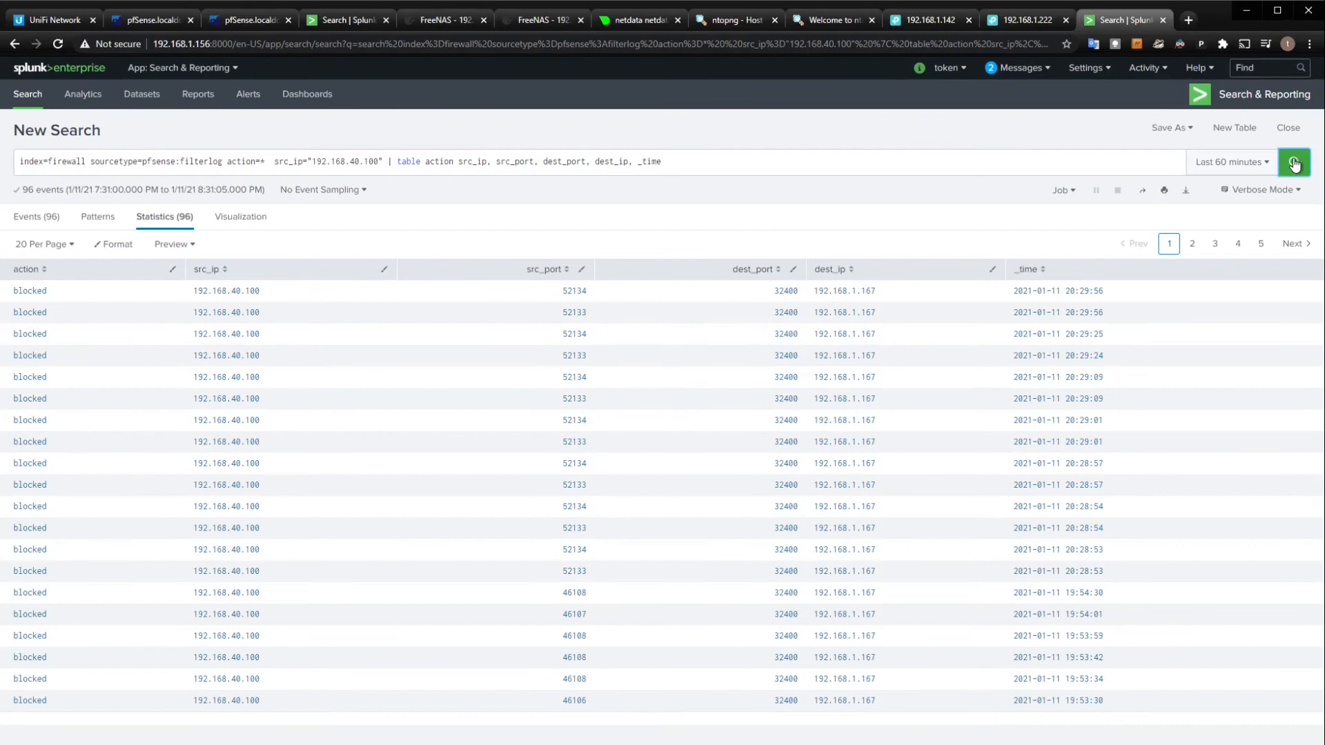
left_click(1293, 162)
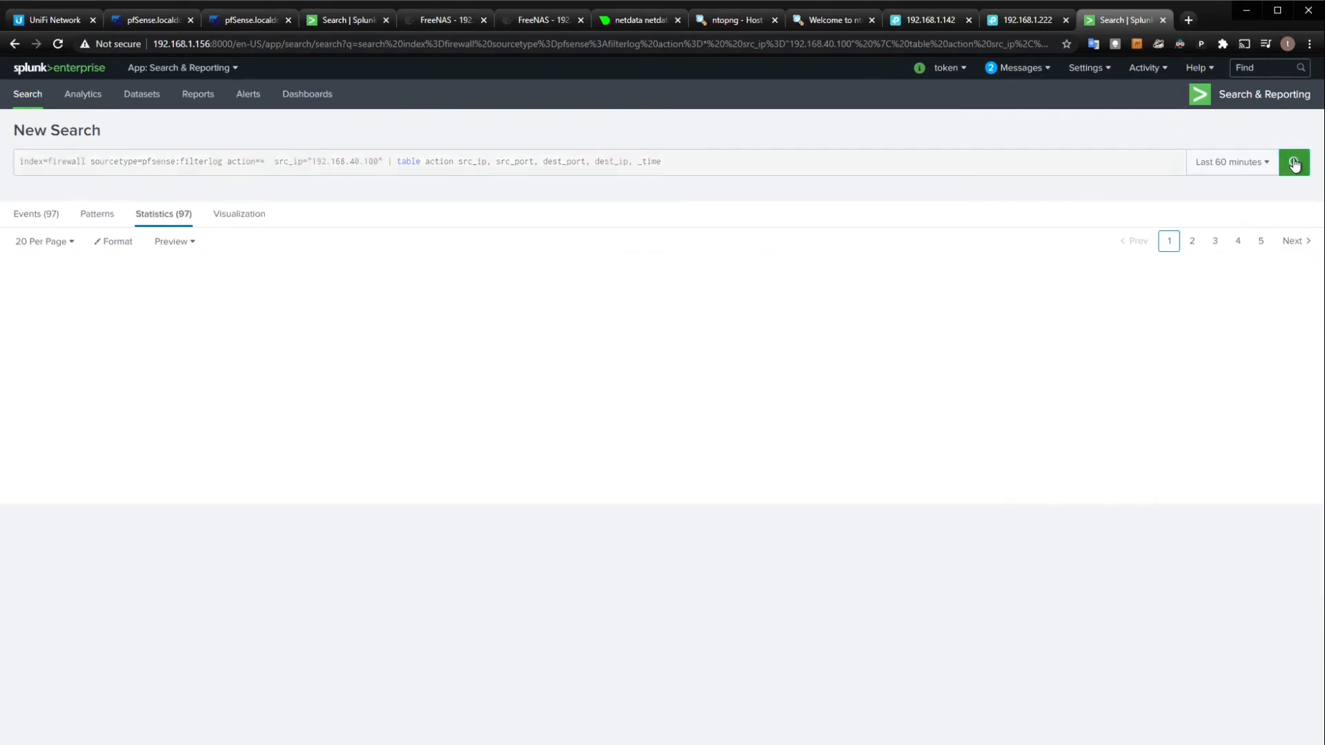
left_click(1293, 161)
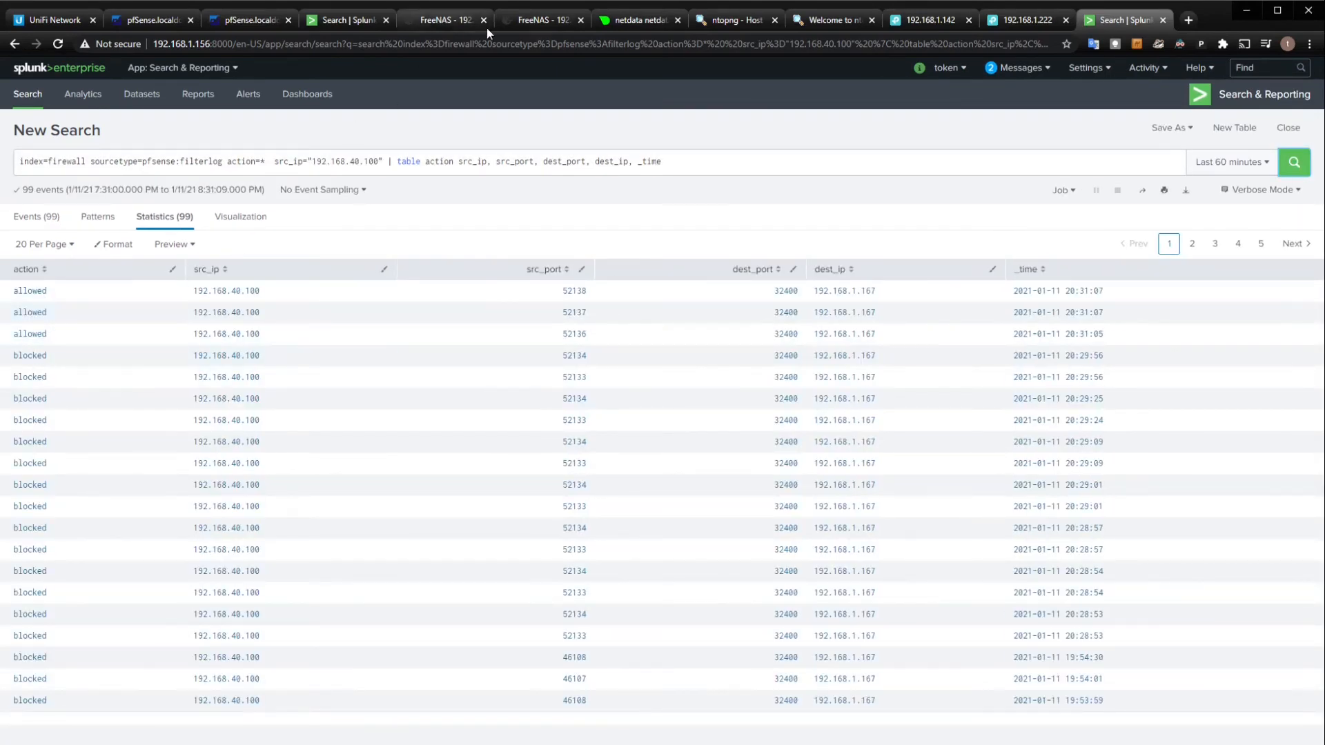
left_click(637, 19)
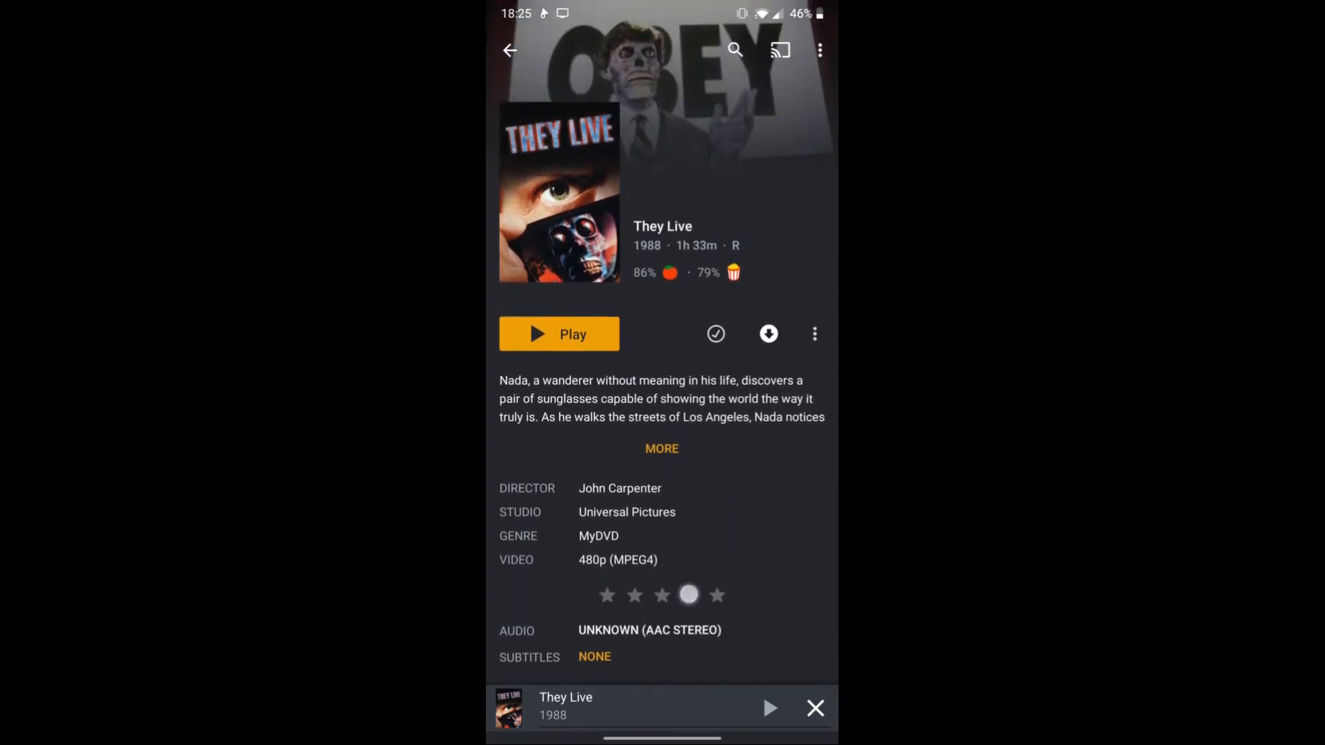
Step: Try playing They Live in the Plex mobile app, bringing up the Activate Plex prompt
left_click(559, 334)
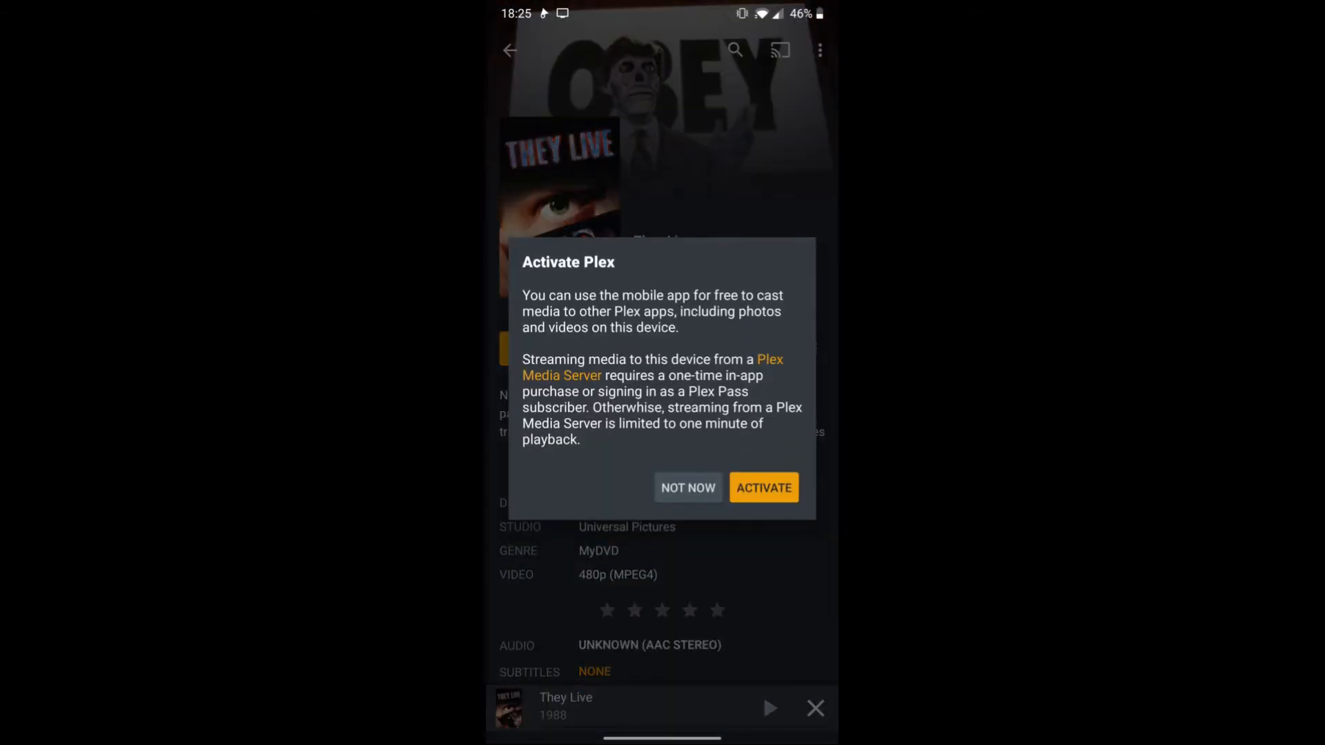